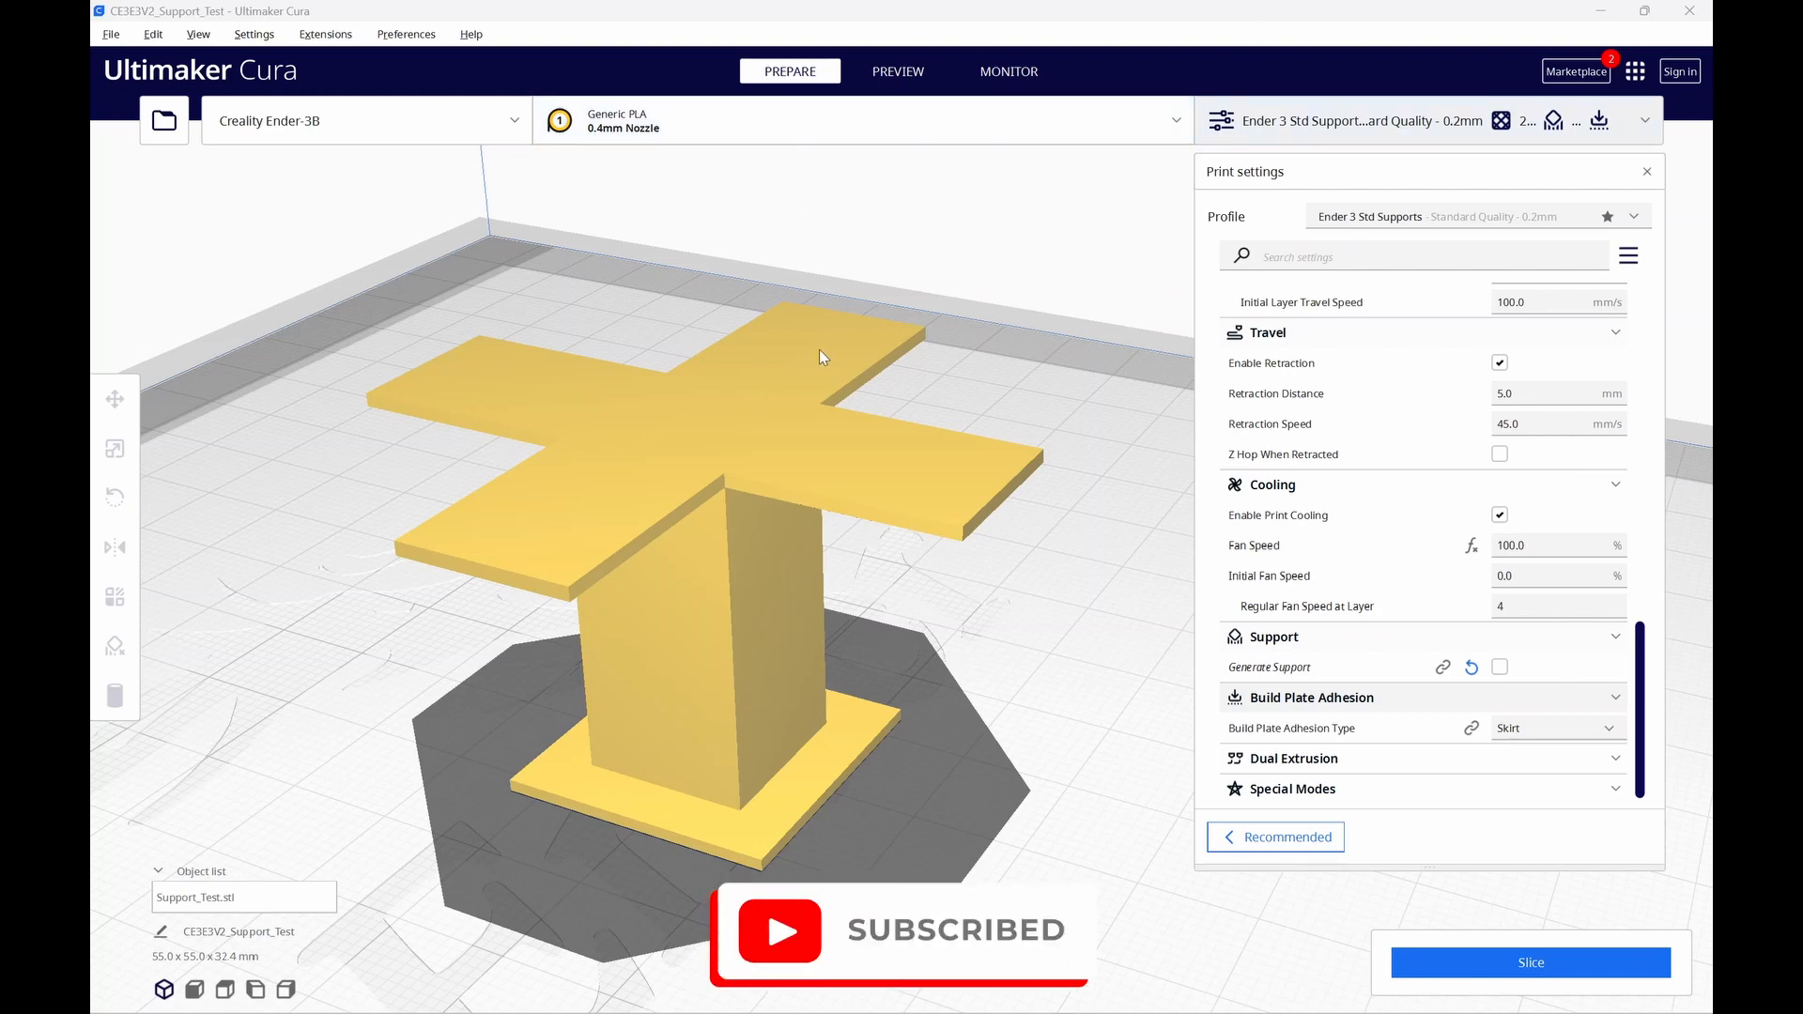
mouse_move(658, 630)
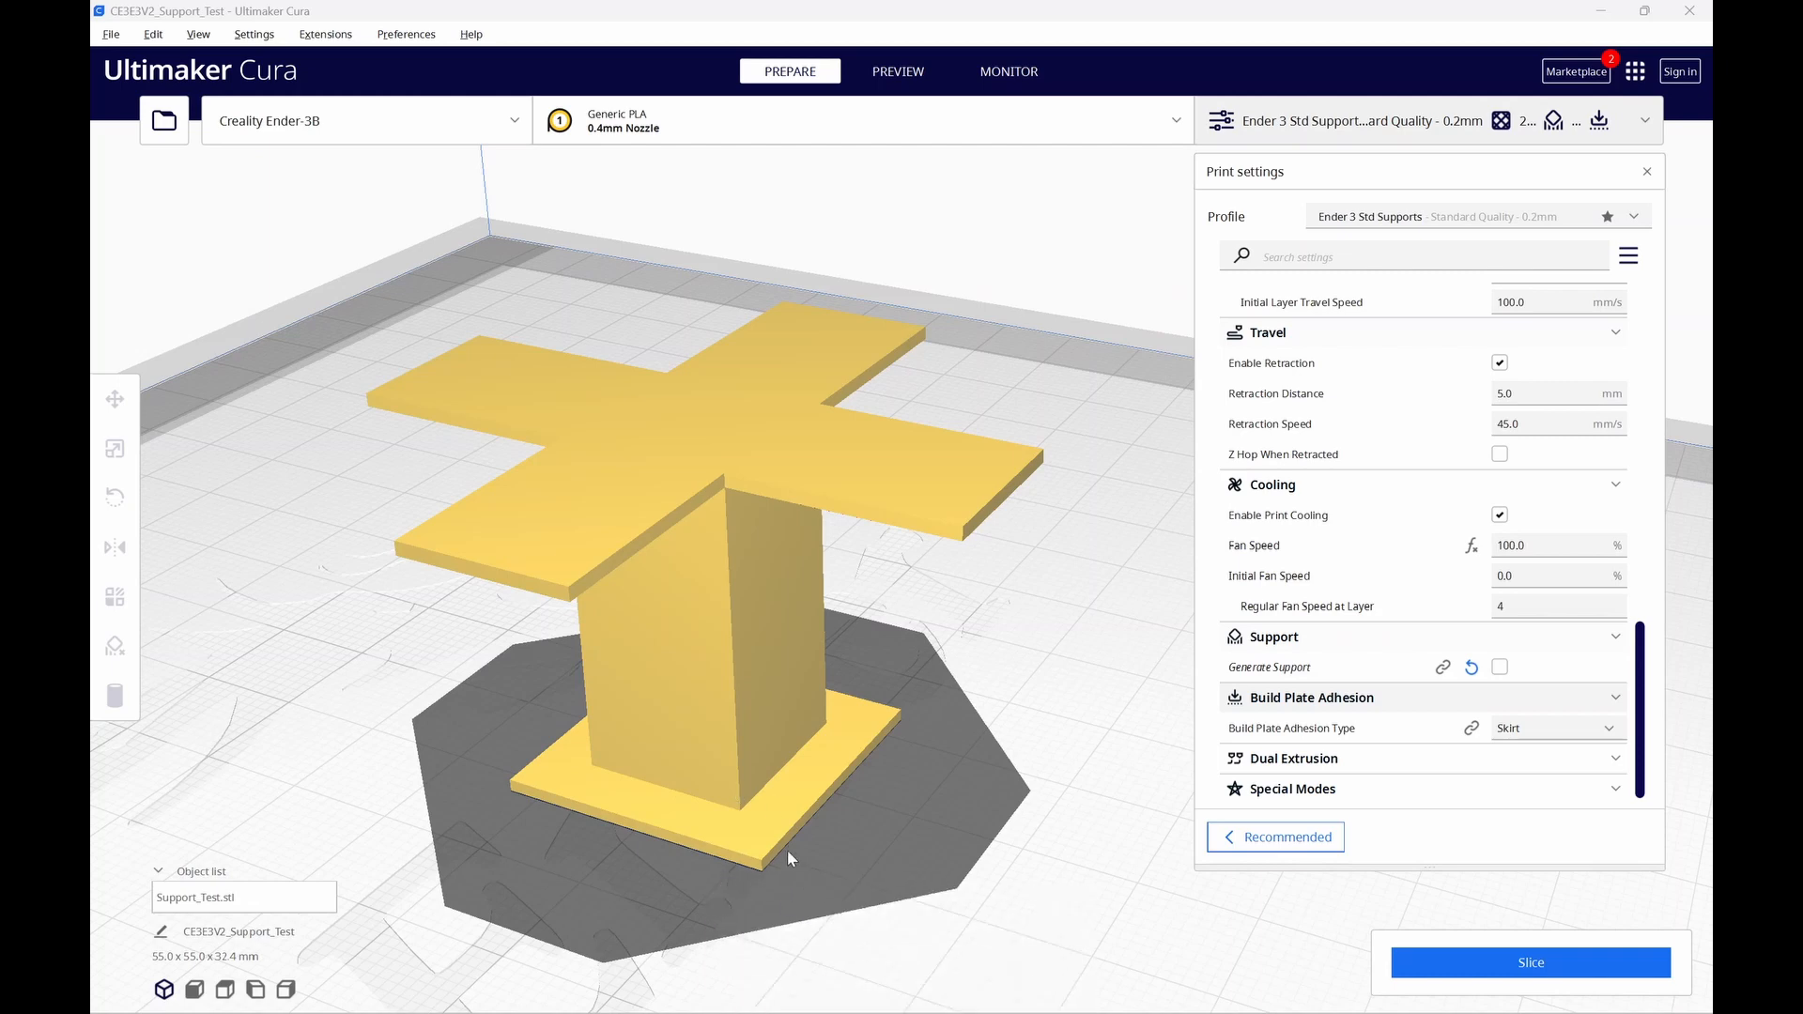
mouse_move(800, 791)
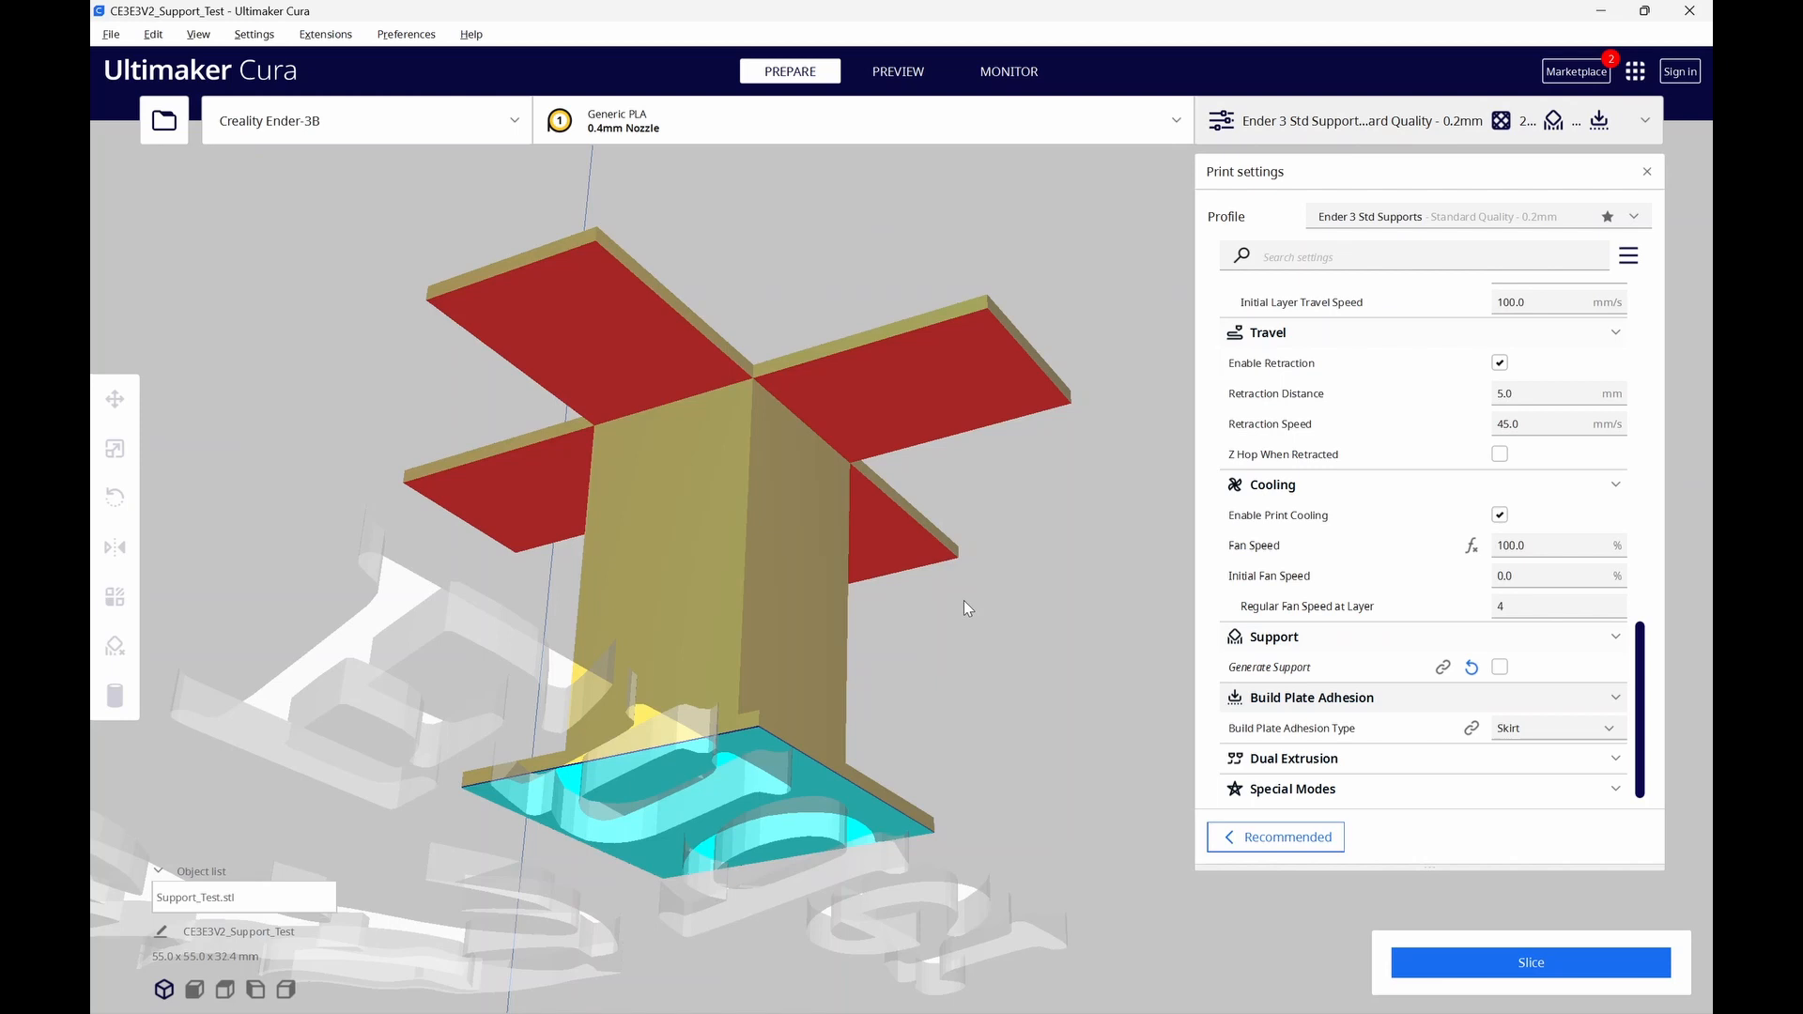
mouse_move(1500, 668)
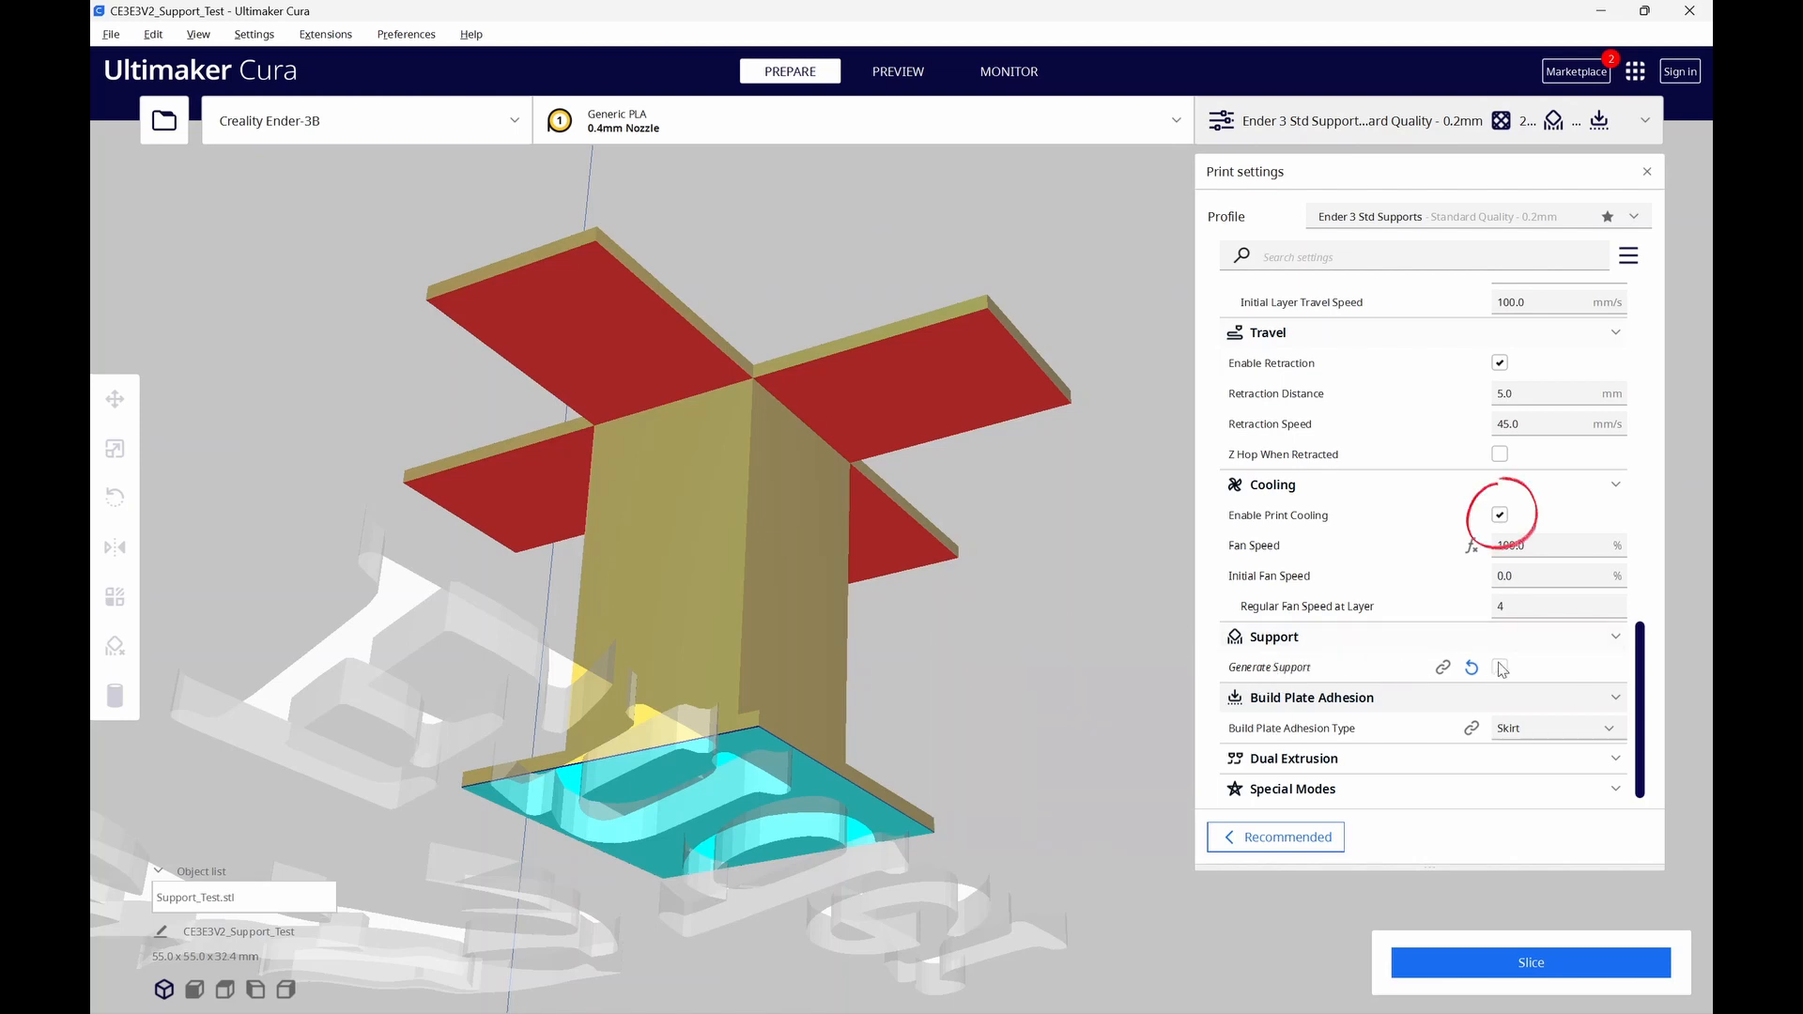
Enable Generate Support and slice the model, estimating 2 hours 18 minutes and 21 g.
left_click(1499, 669)
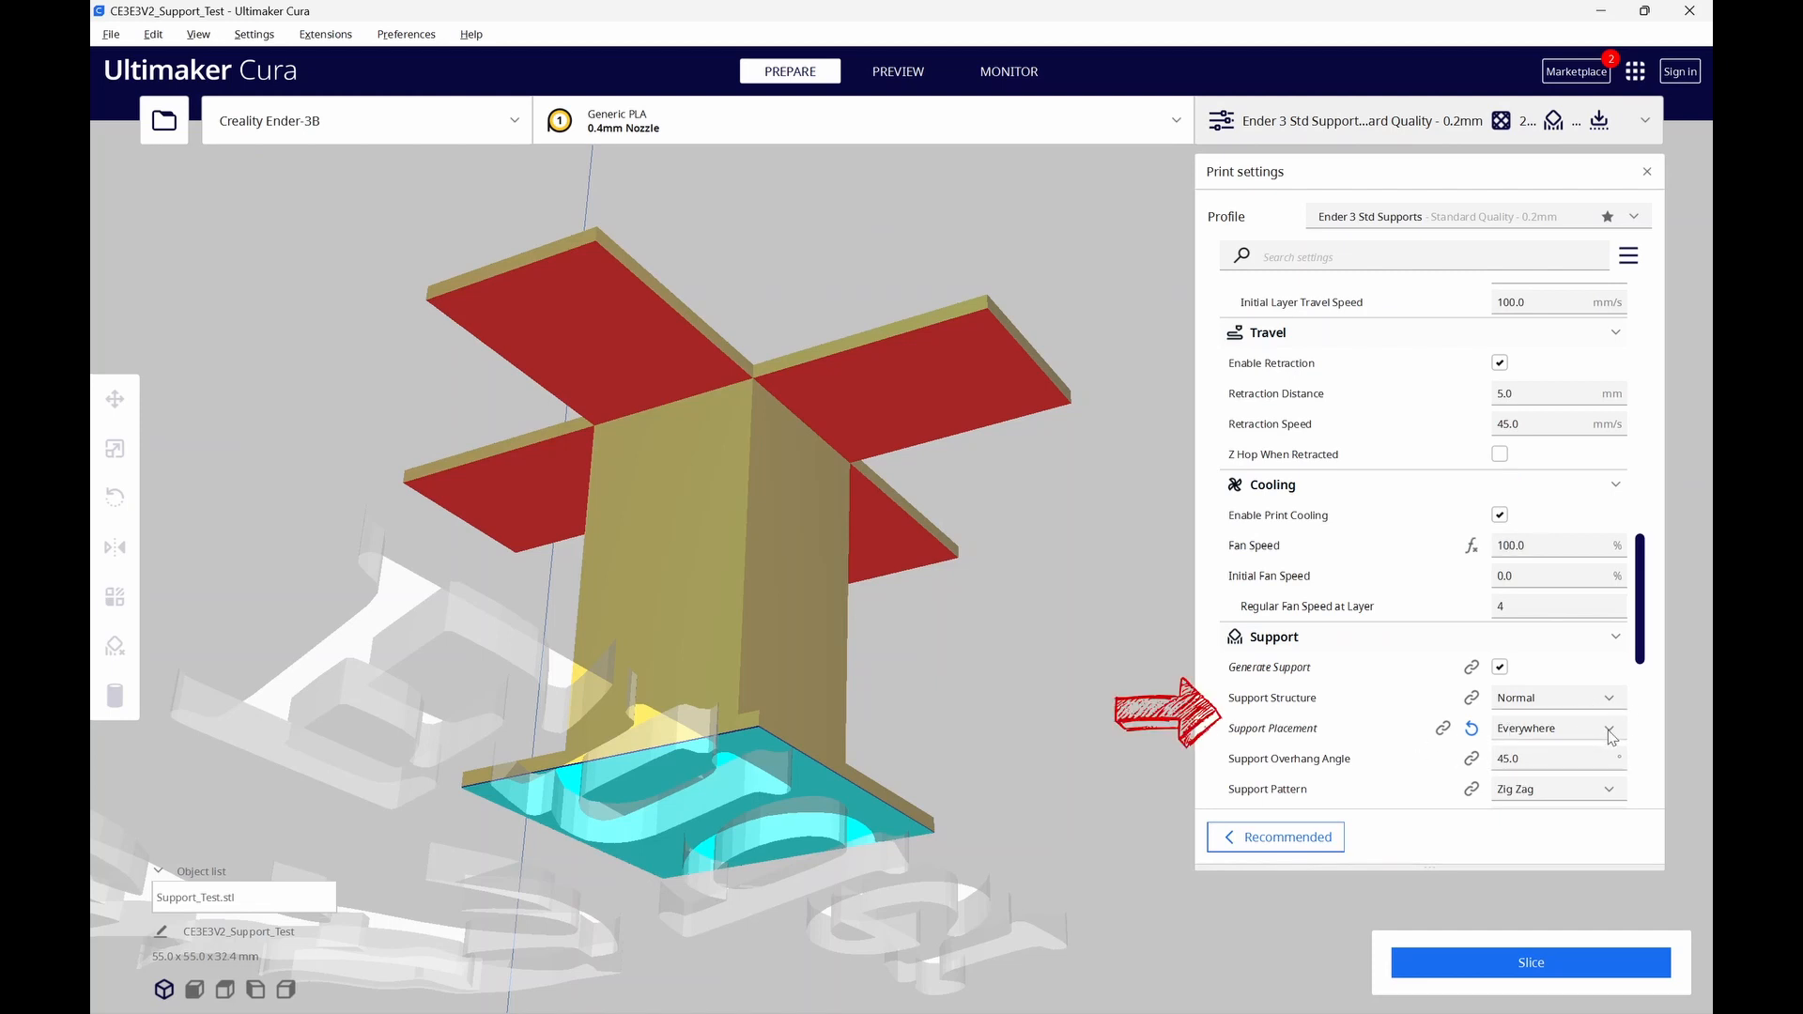
mouse_move(1609, 973)
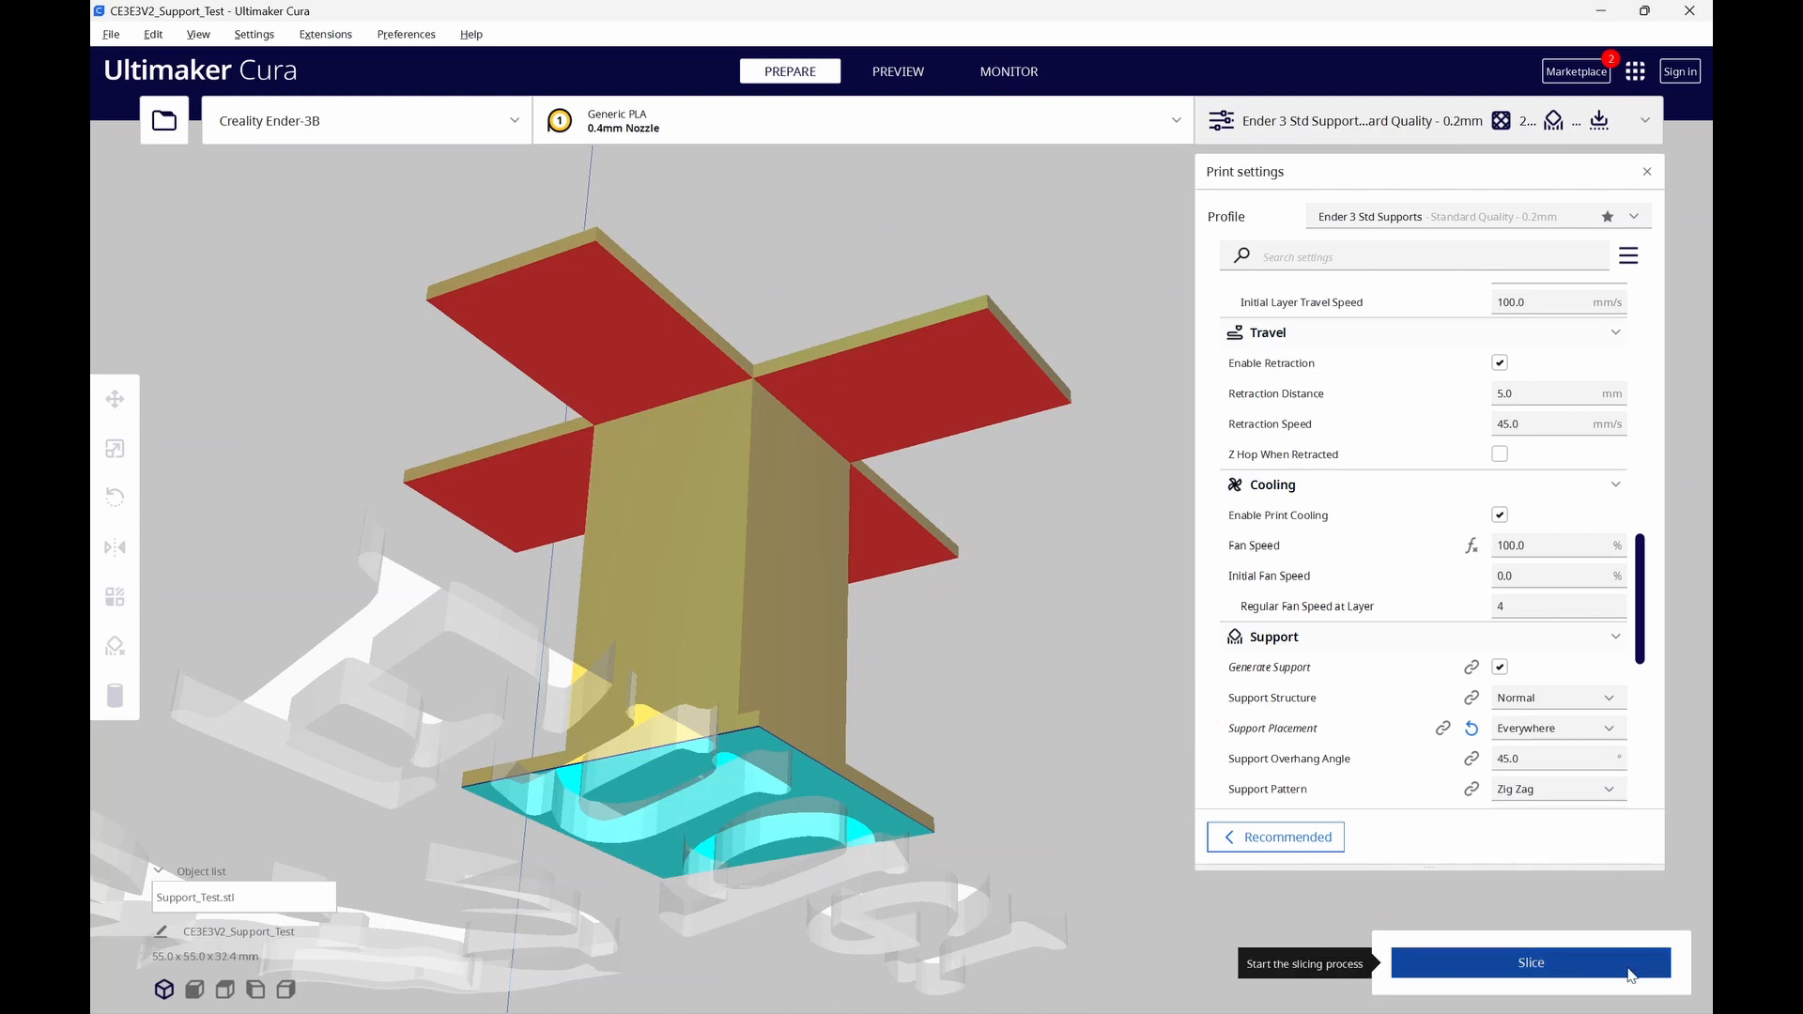
left_click(1531, 961)
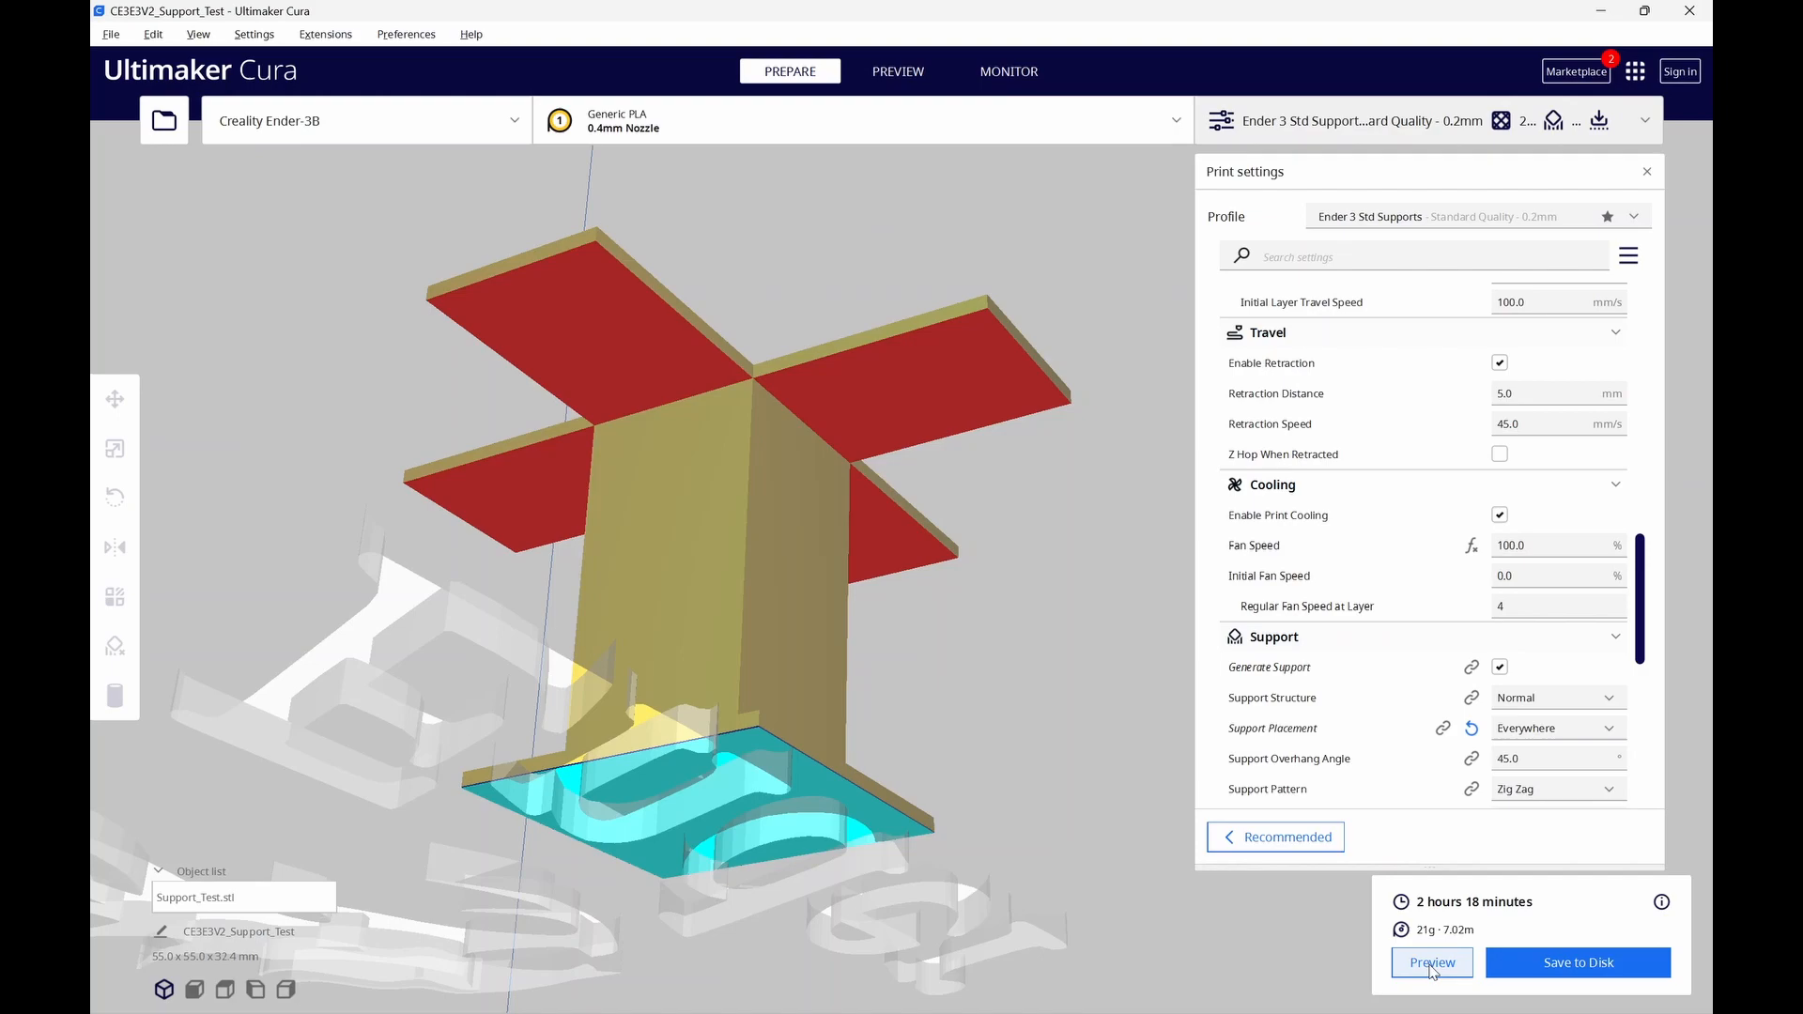
View the sliced layers and orbit to inspect the supports under the T's overhangs from below.
left_click(1432, 962)
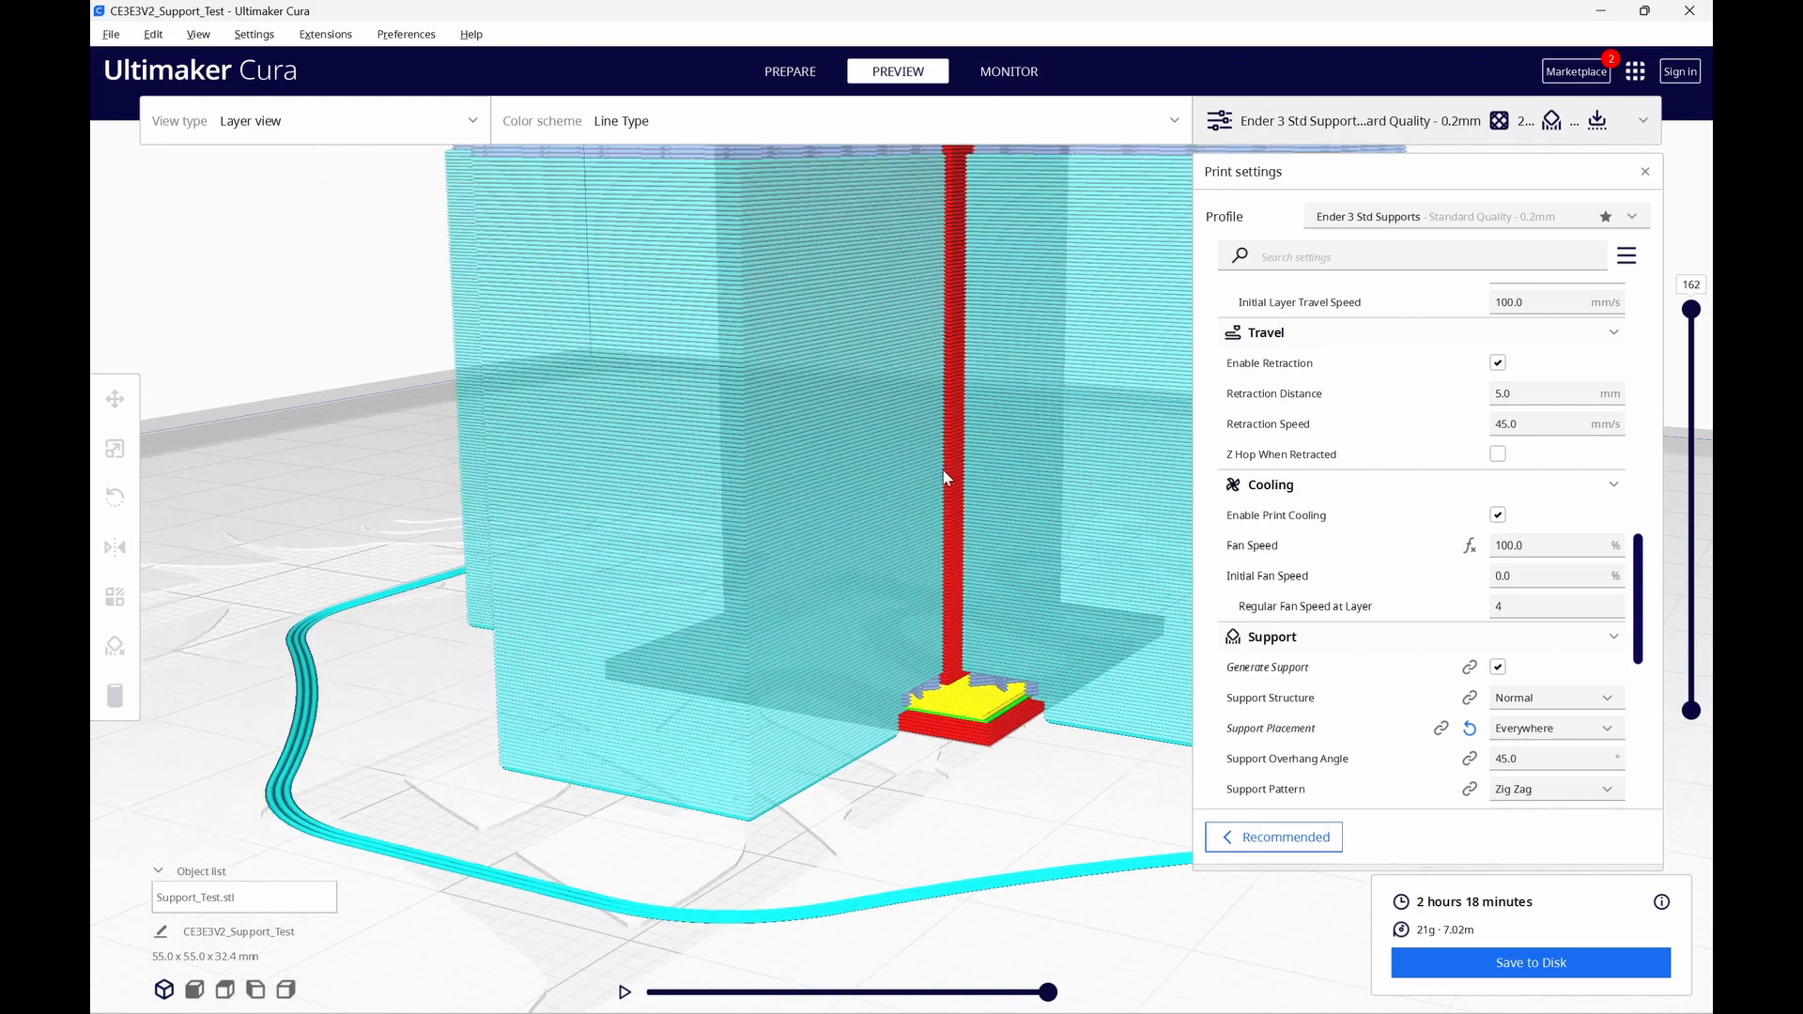
left_click_drag(943, 477, 1007, 366)
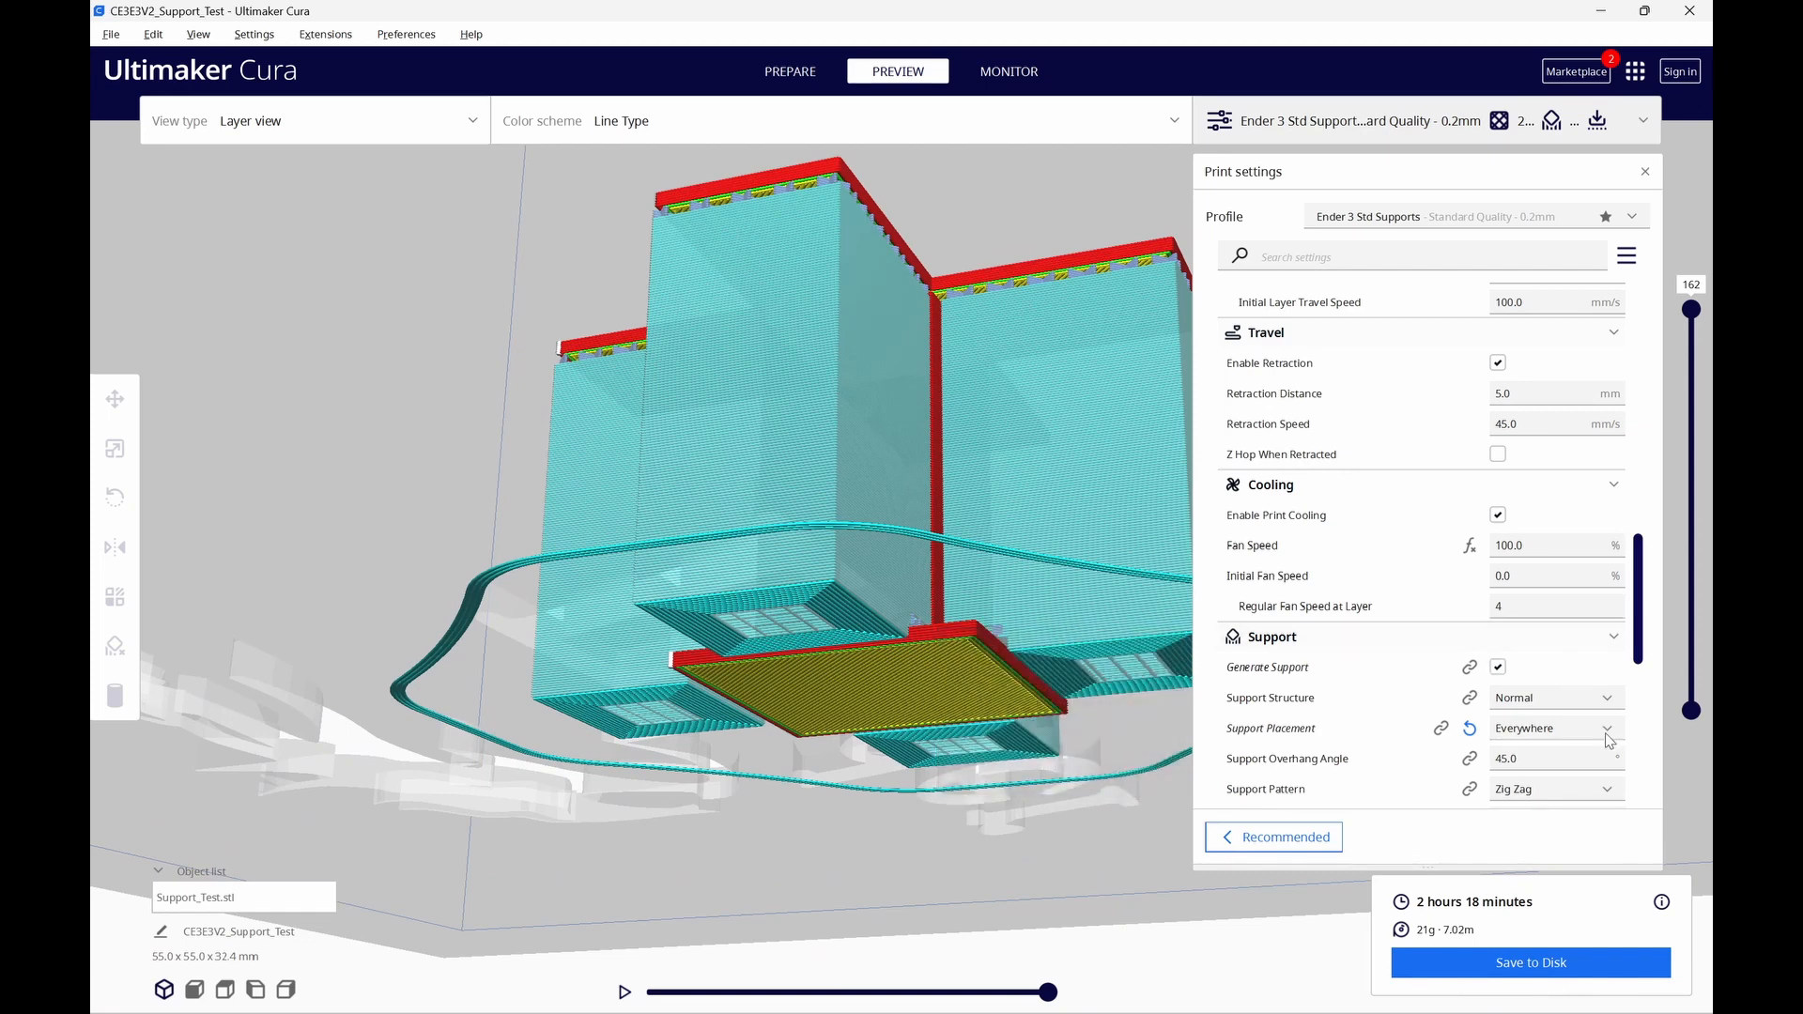
Set Support Placement to Touching Buildplate and re-slice, estimating 1 hour 59 minutes and 18 g.
left_click(1555, 729)
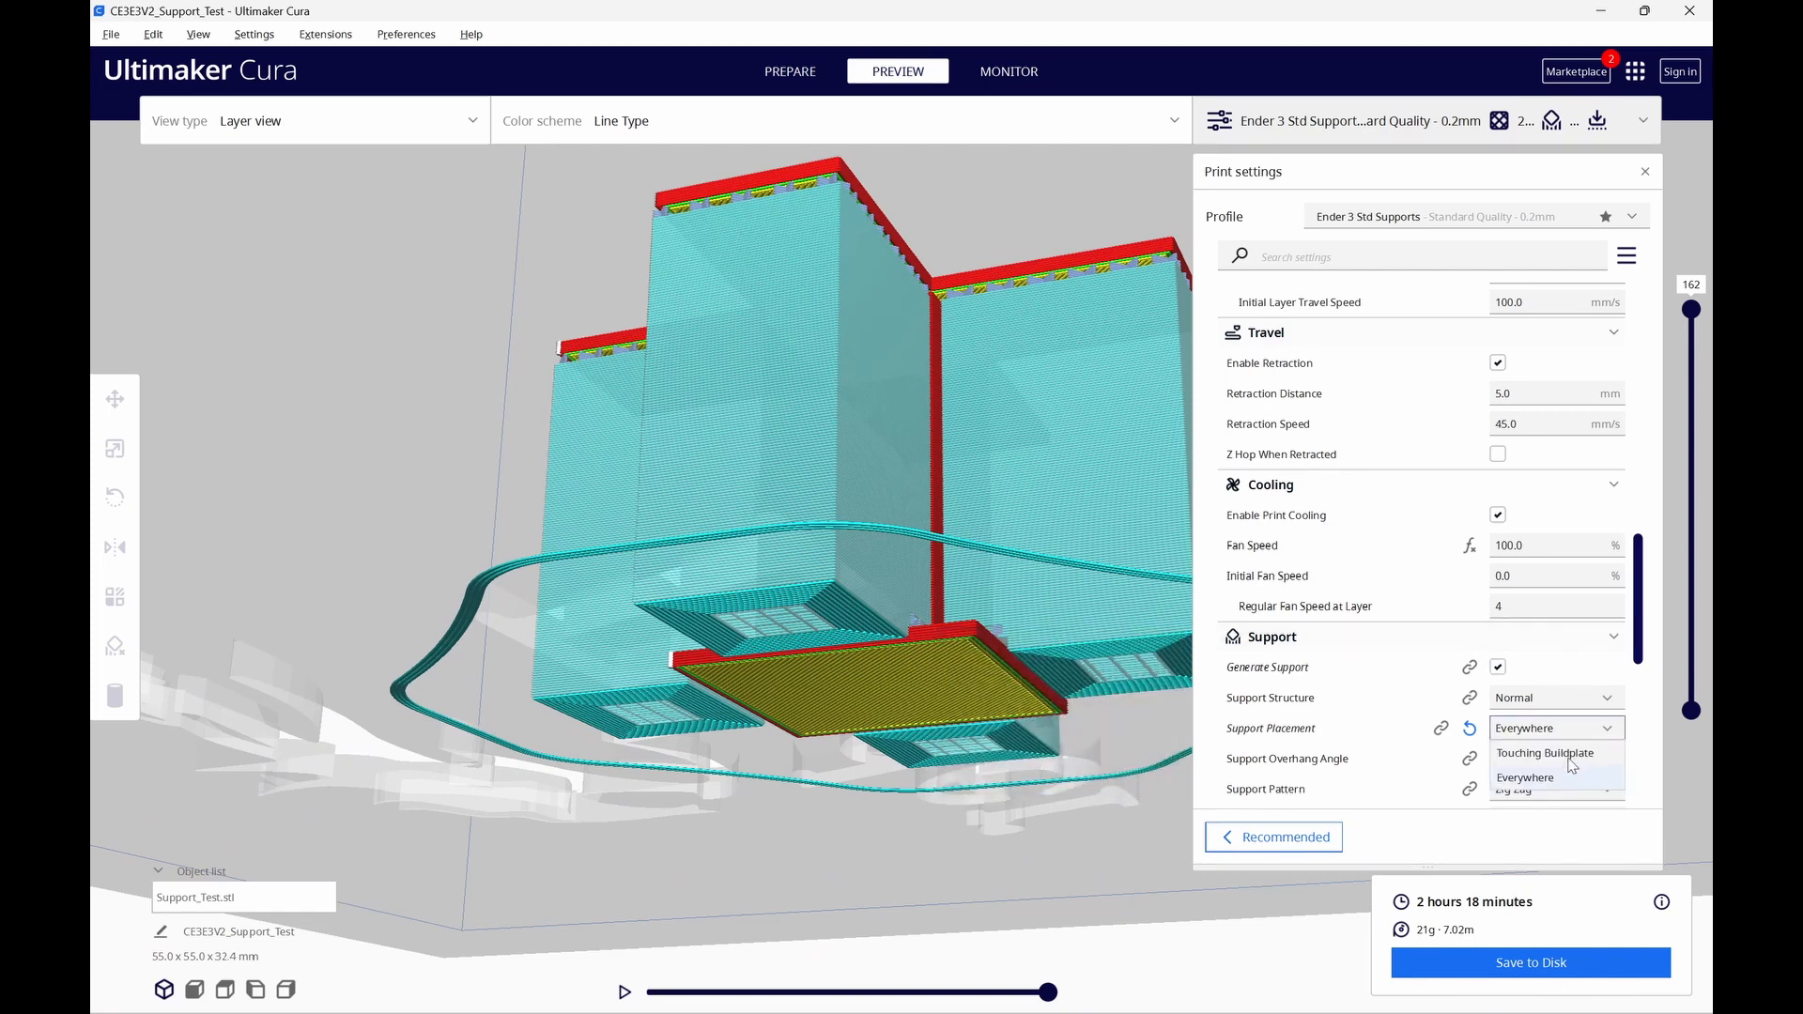
left_click(1544, 752)
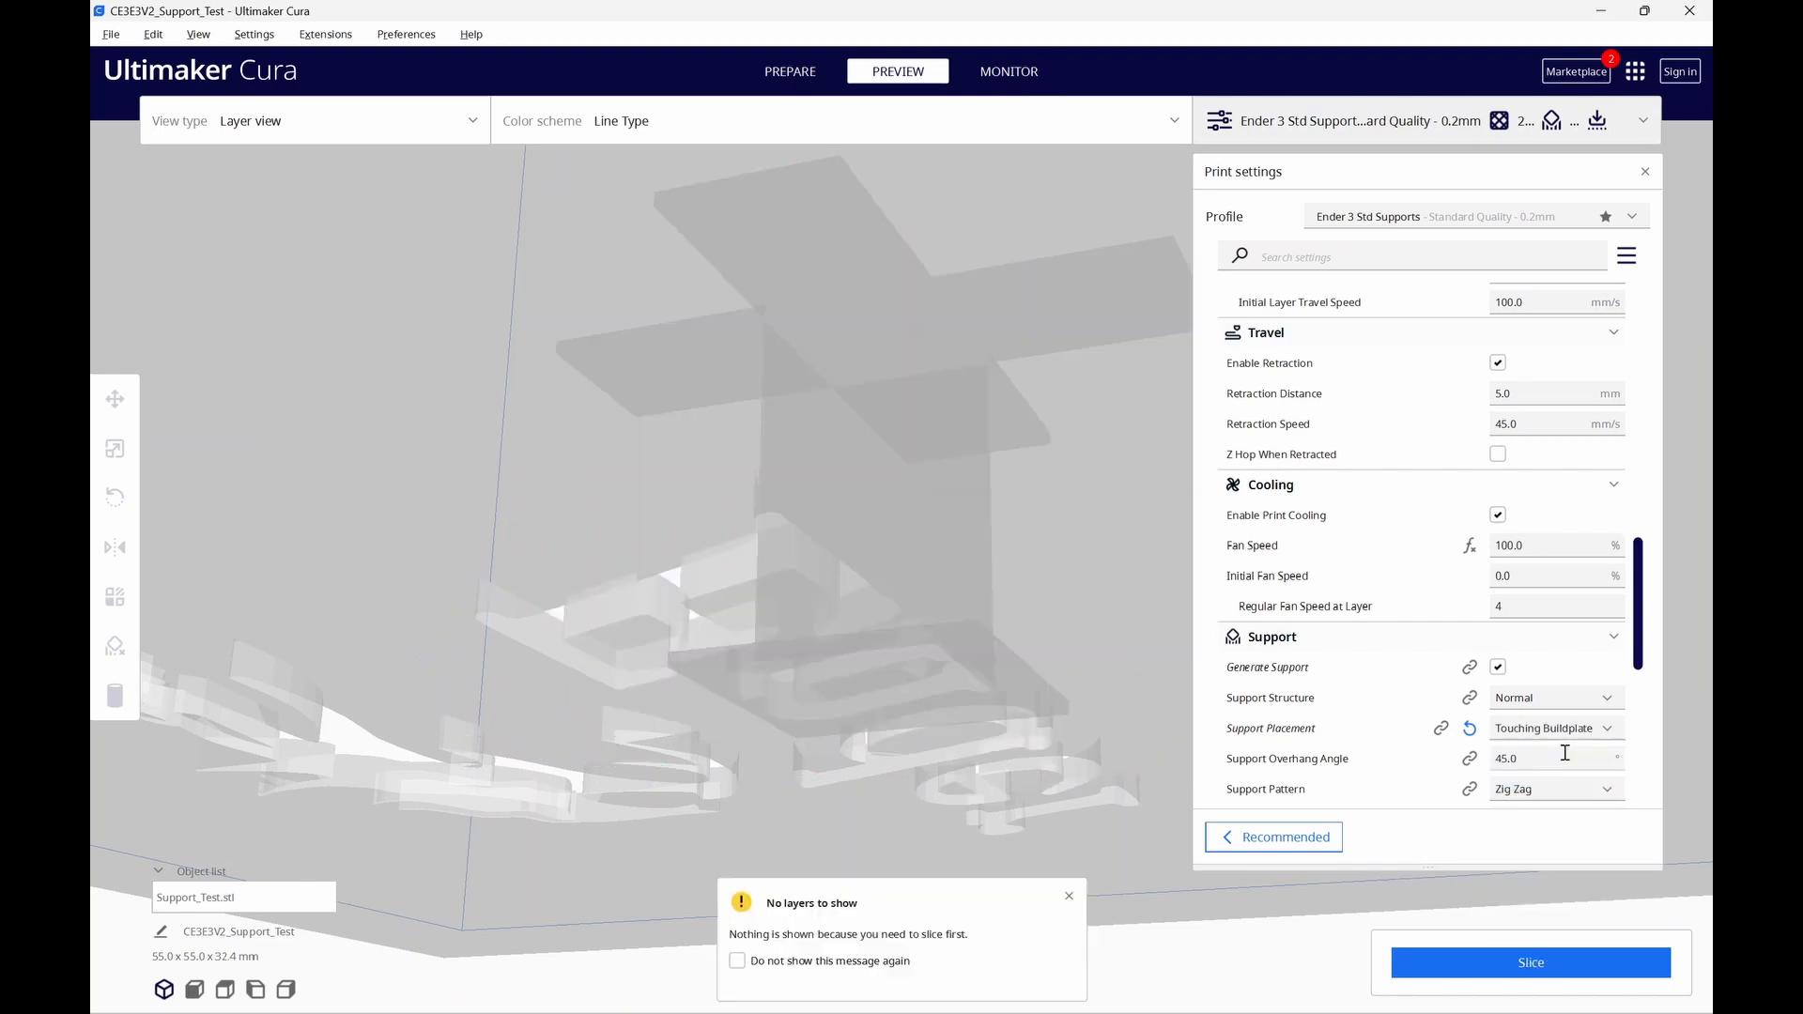
mouse_move(1463, 755)
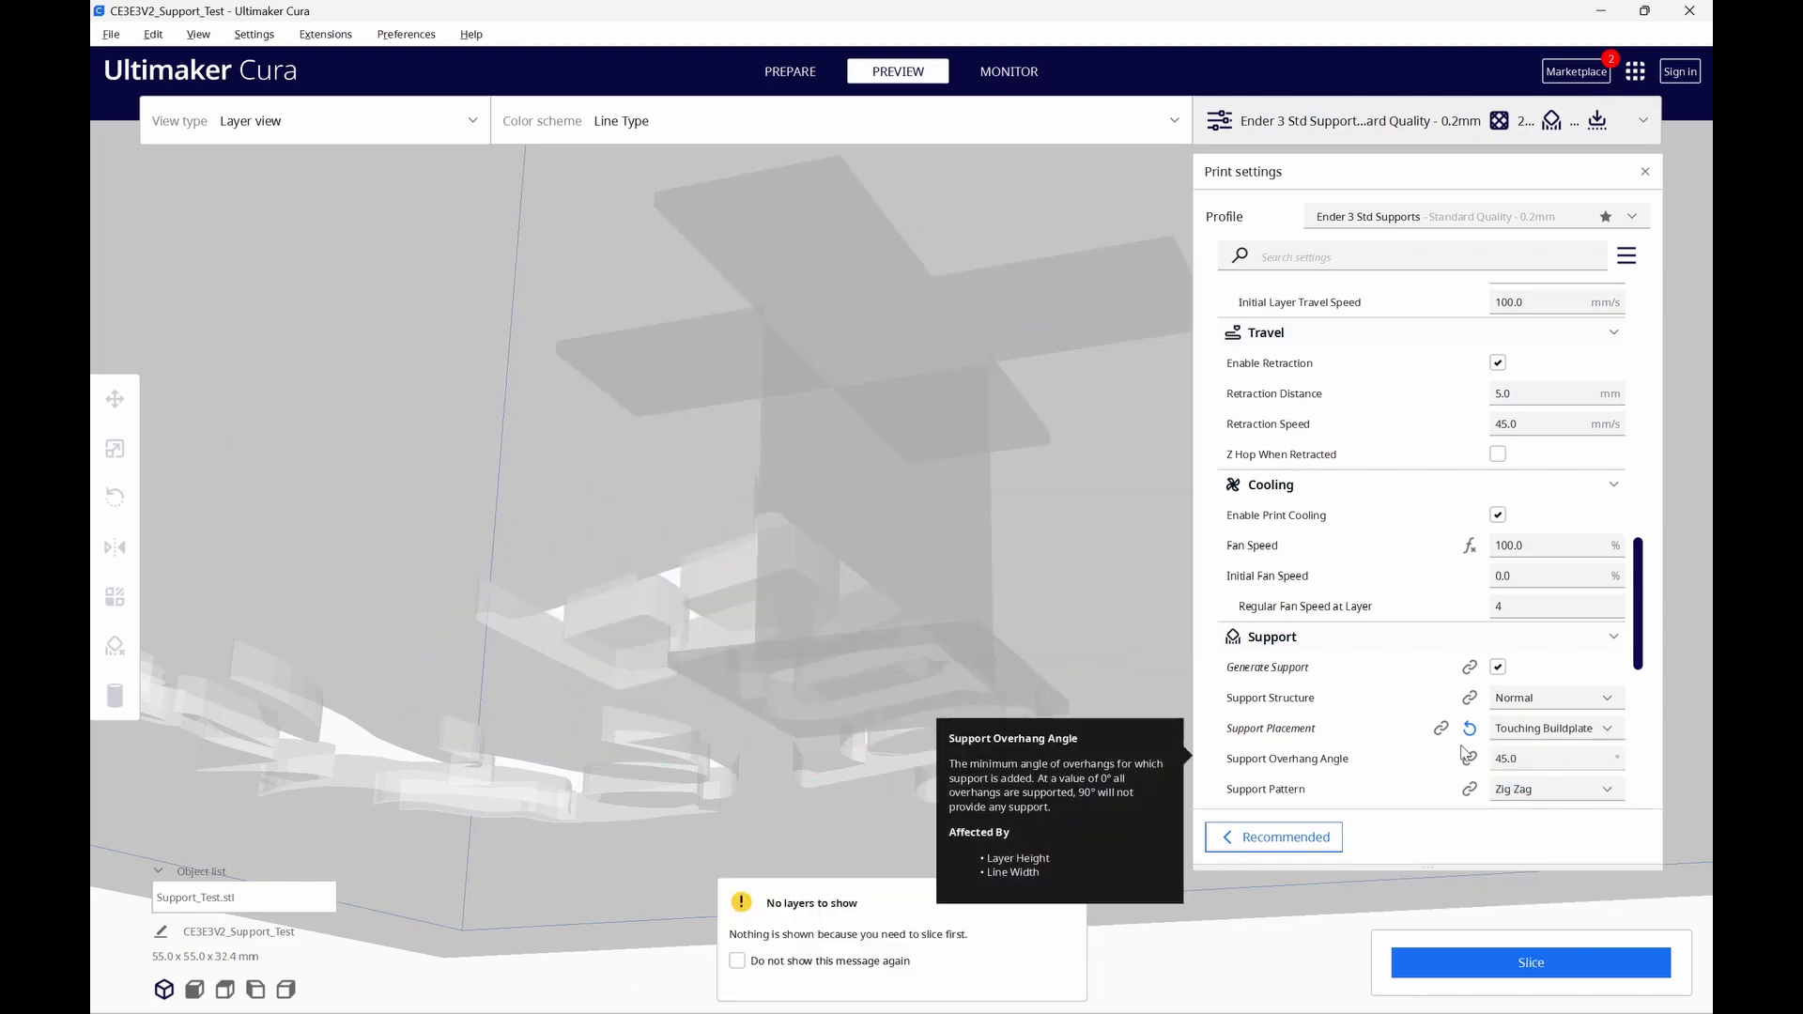
left_click(1531, 962)
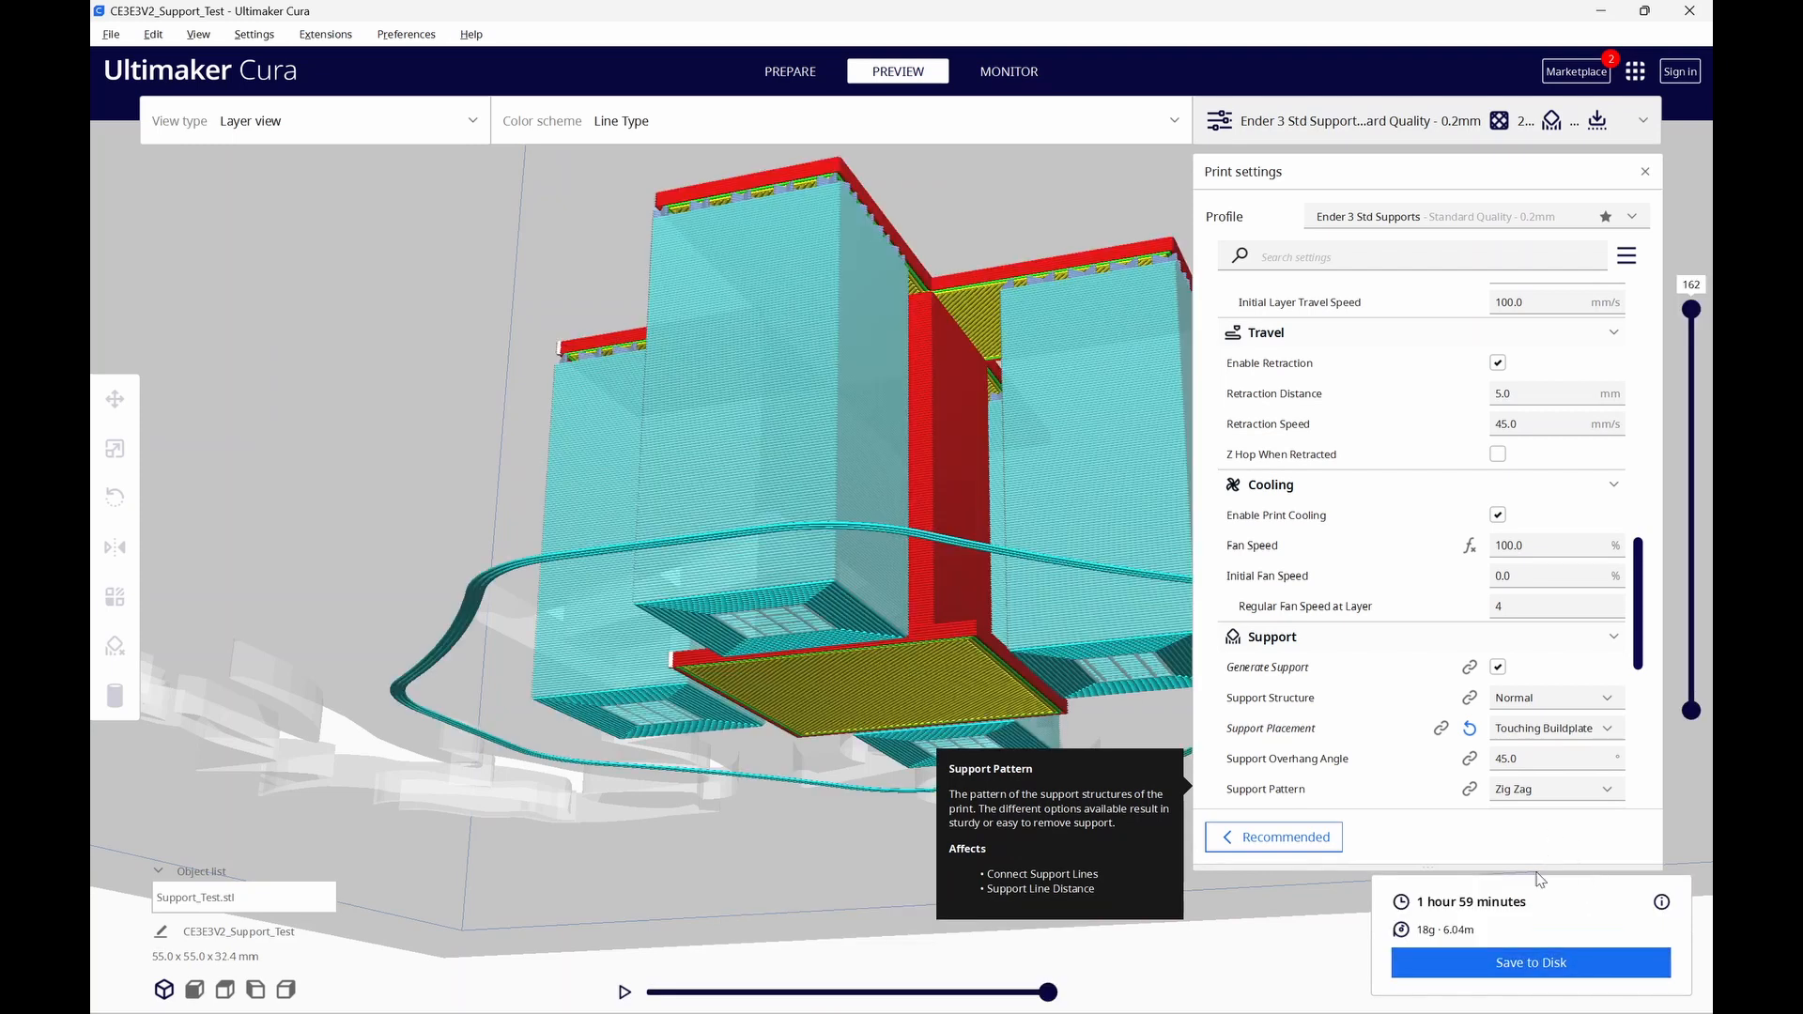
mouse_move(1516, 922)
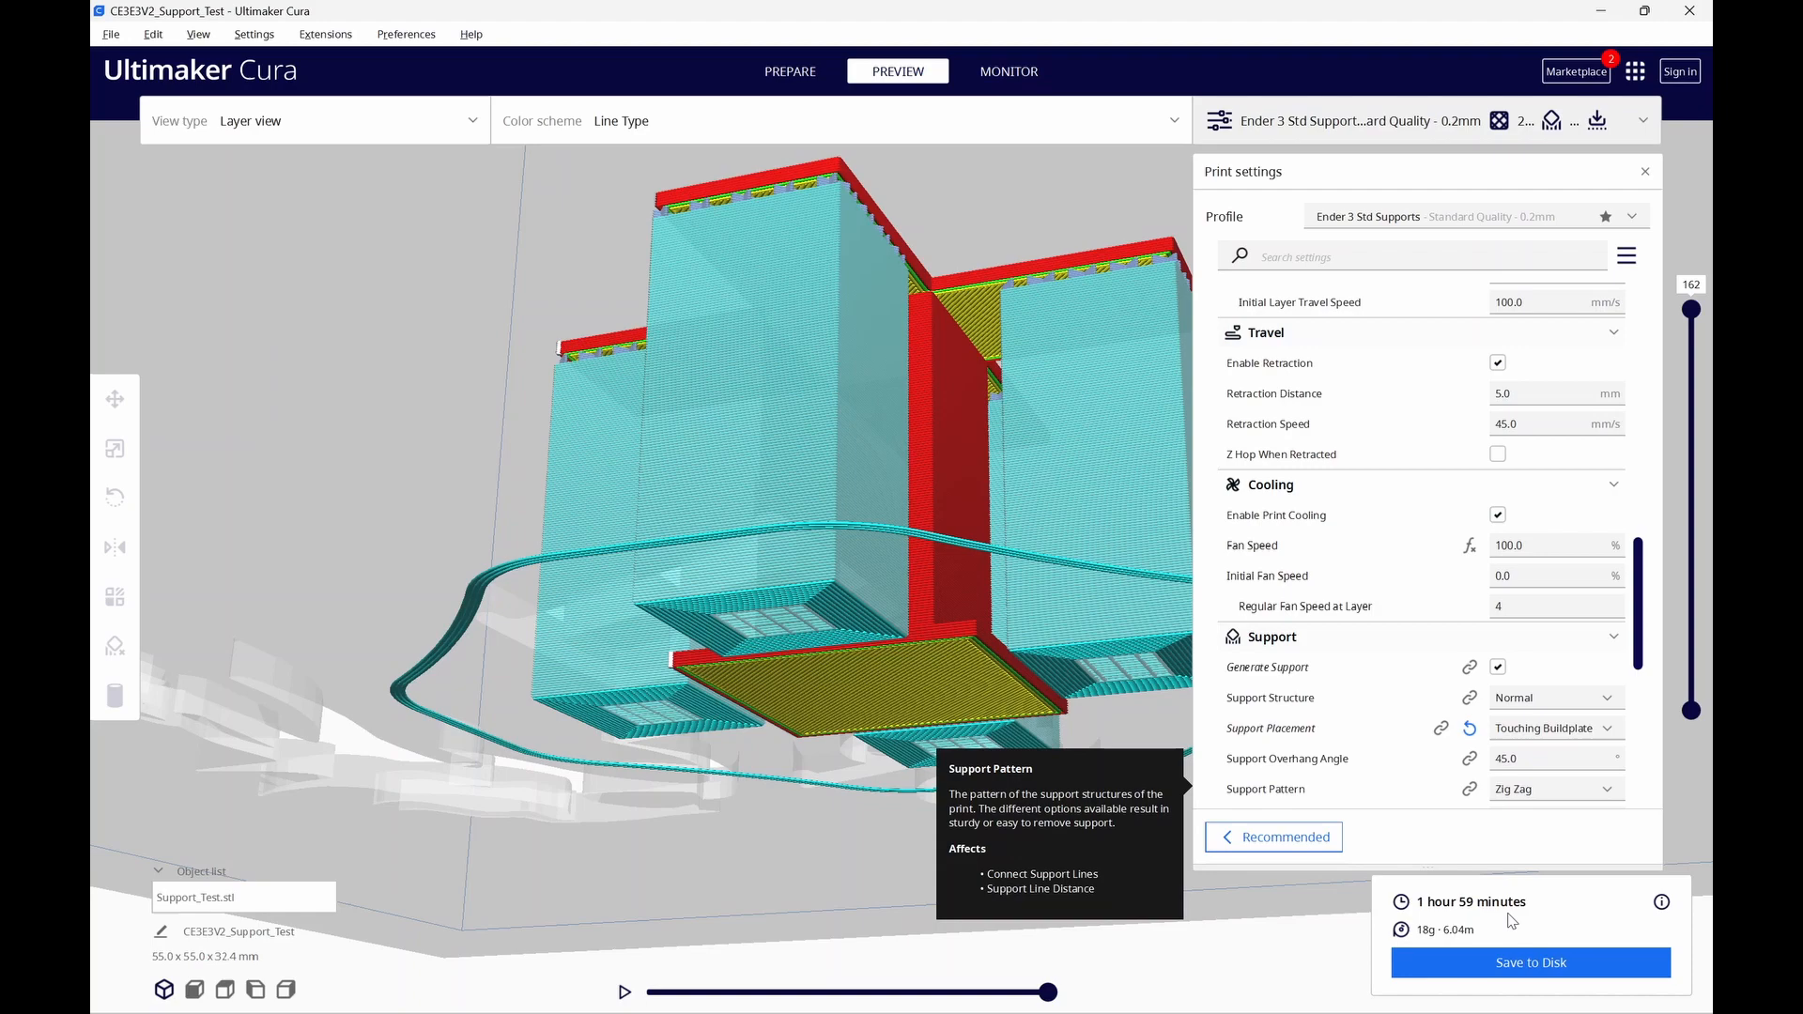
mouse_move(1142, 688)
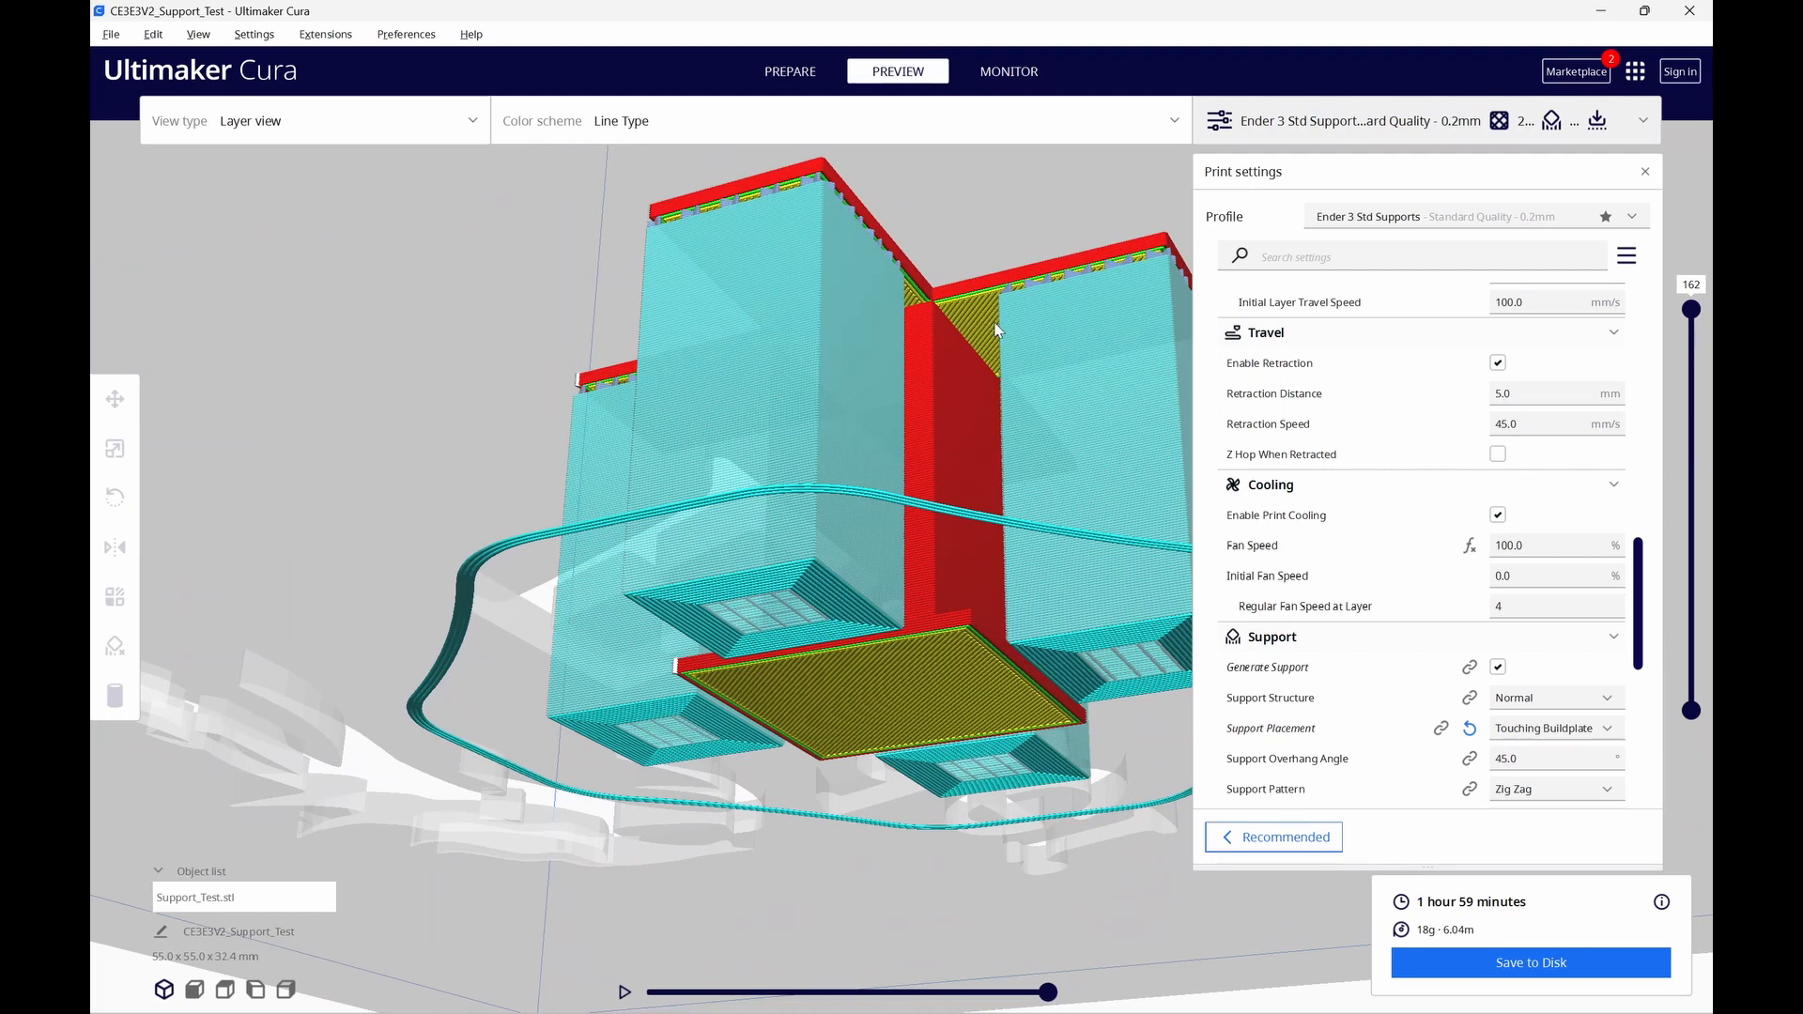
mouse_move(979, 338)
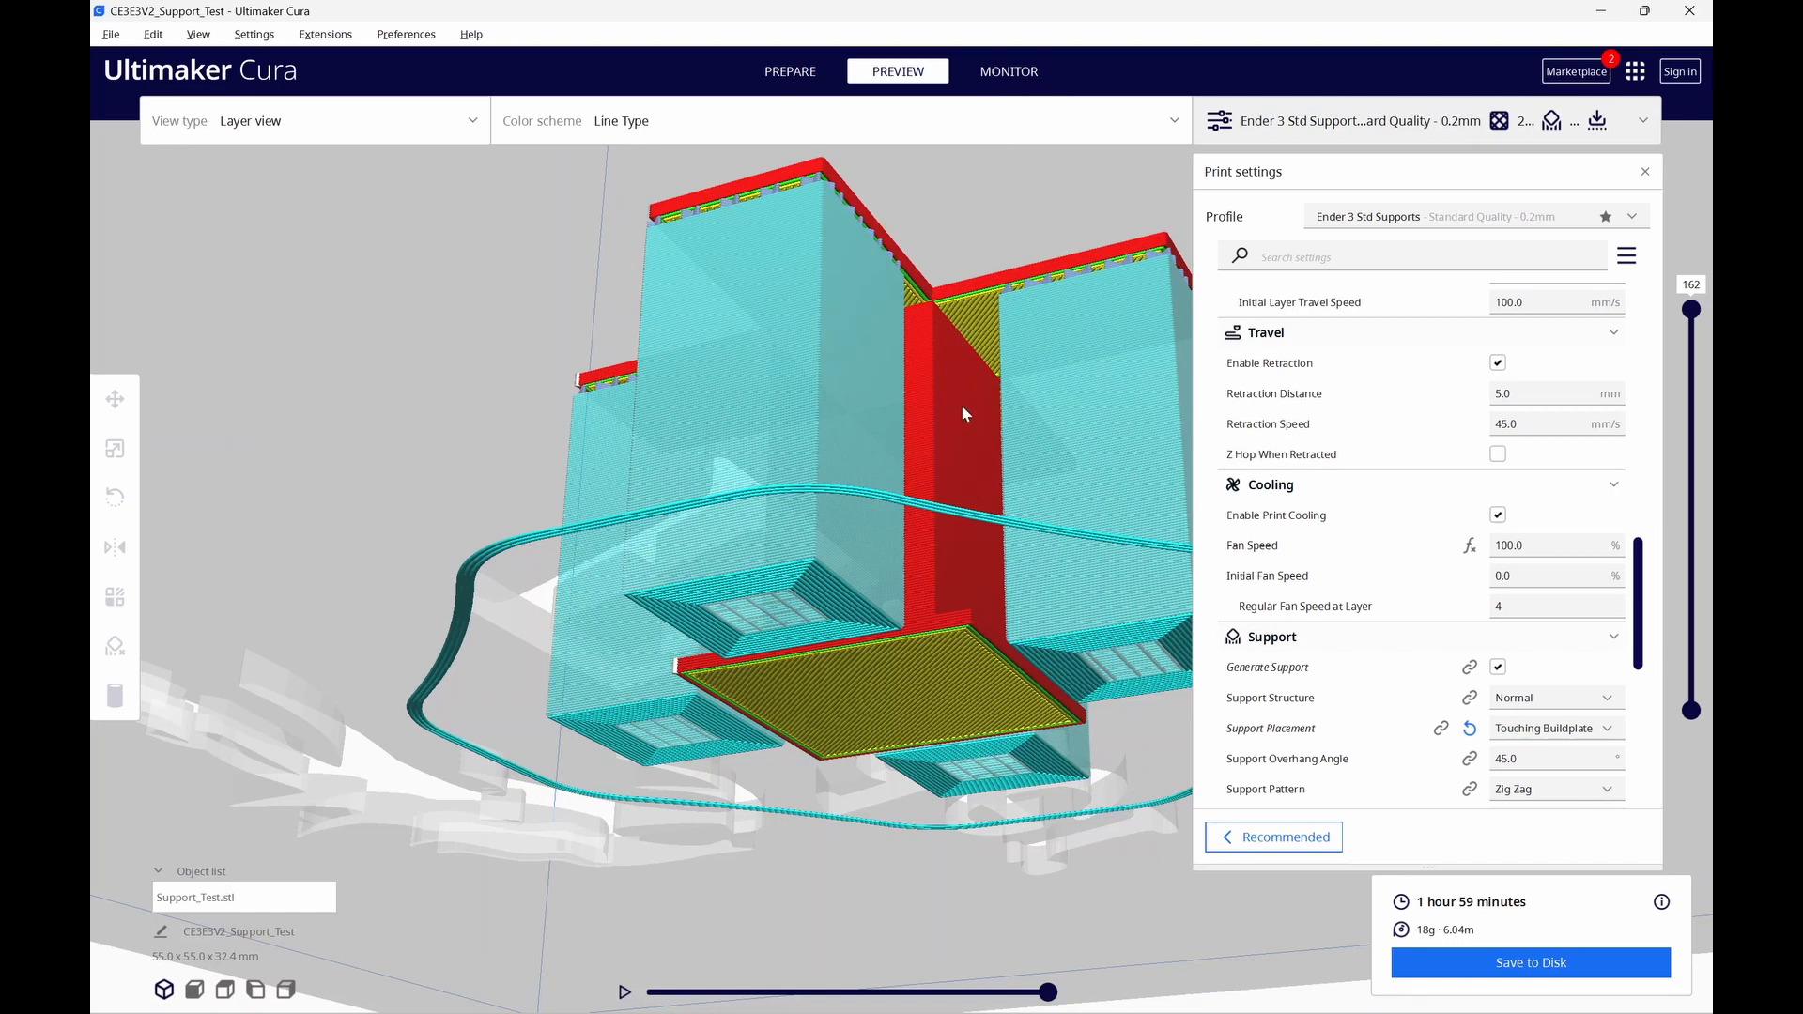
mouse_move(969, 398)
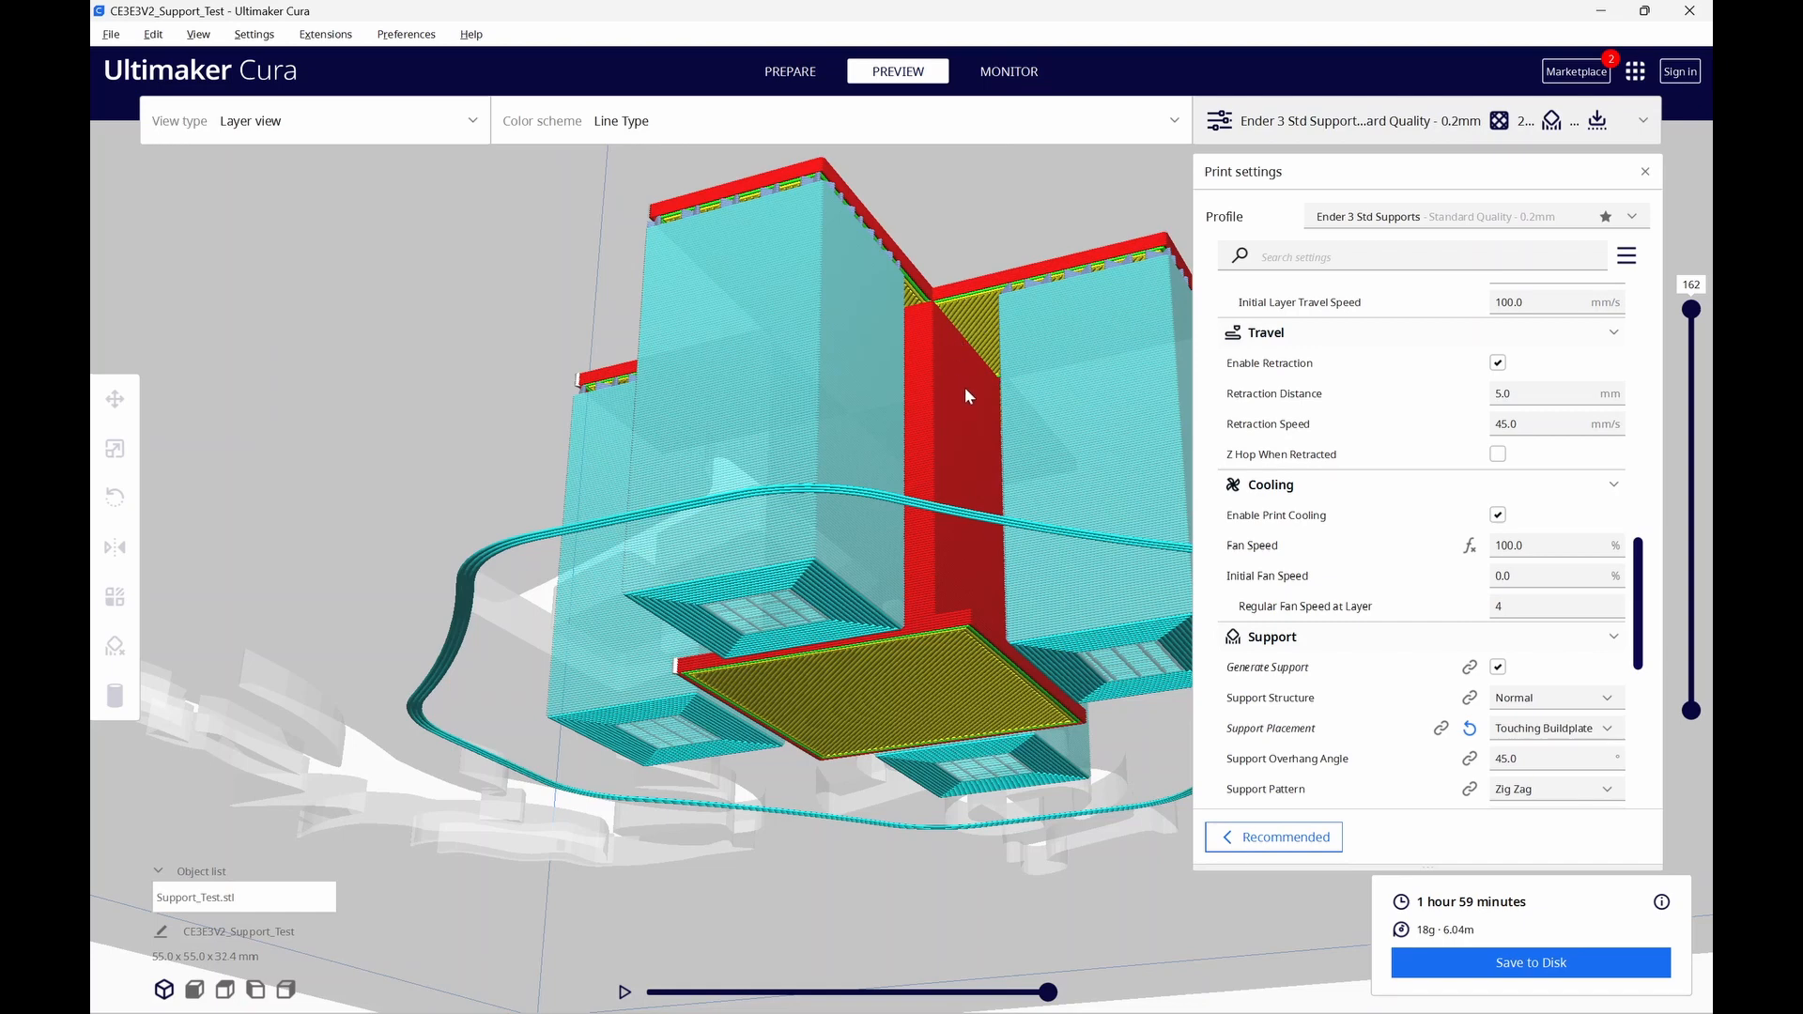
mouse_move(1054, 483)
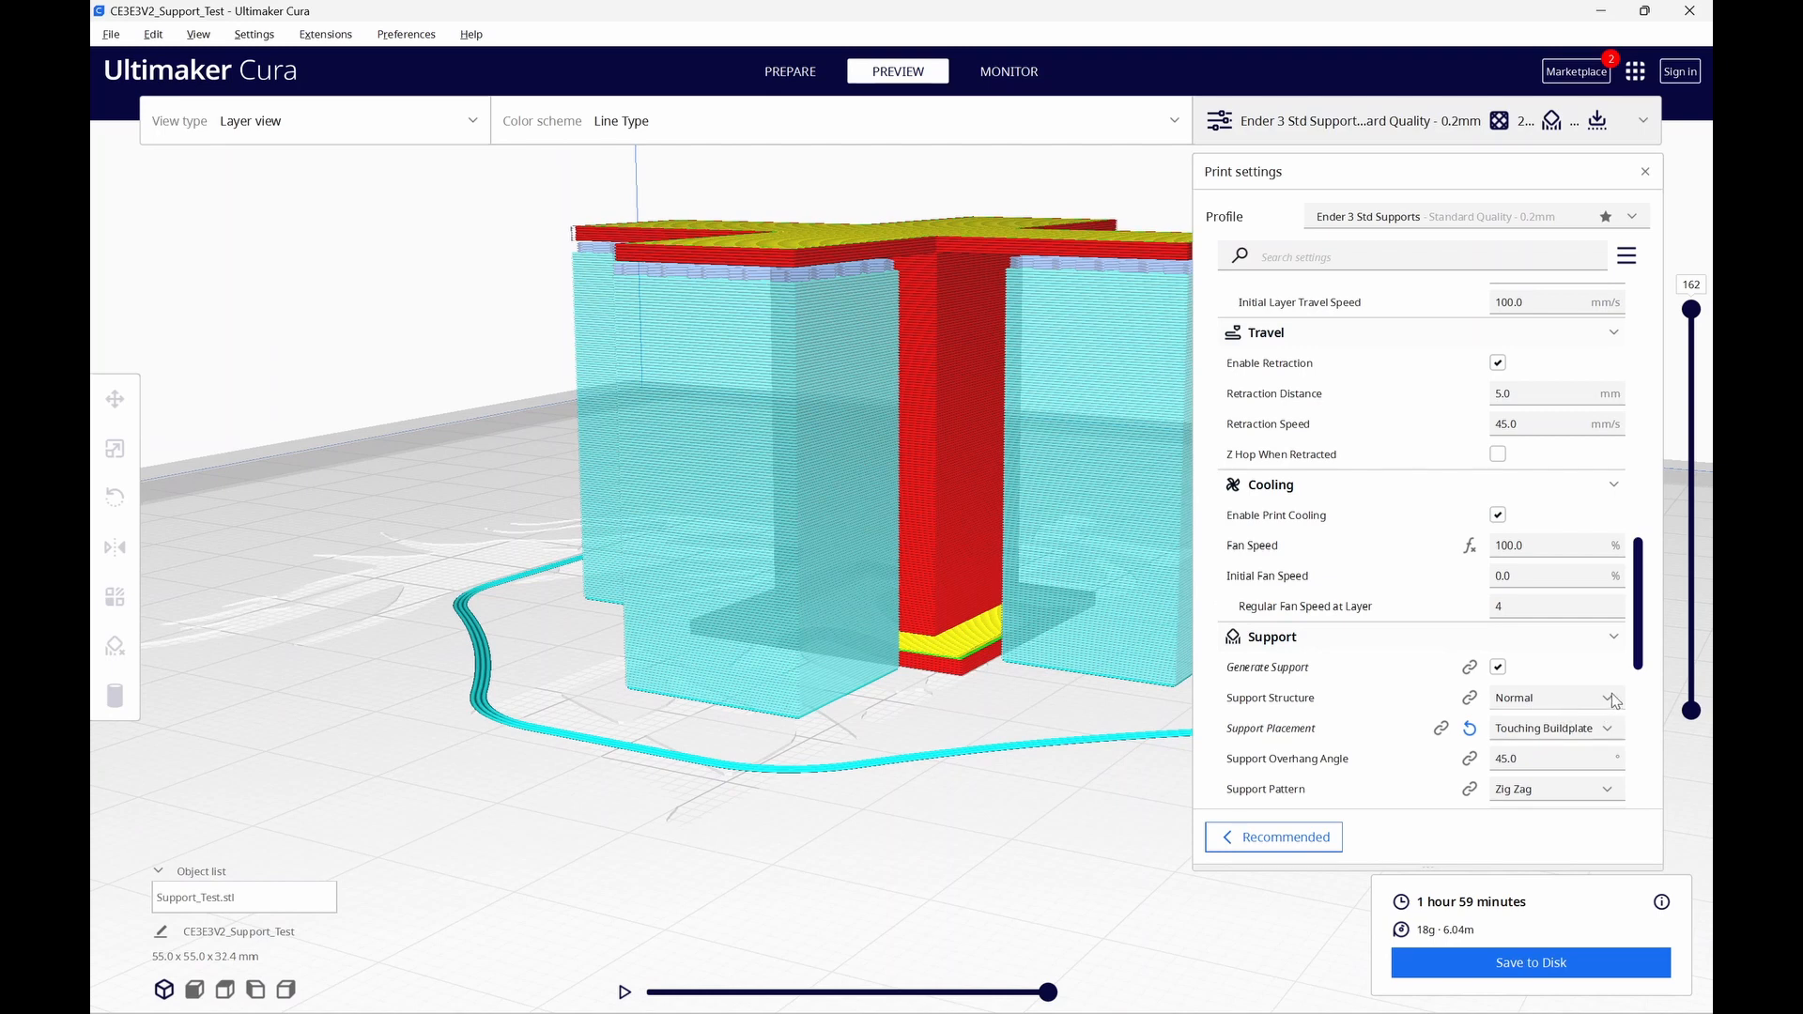
Set Support Structure to Tree and placement to Everywhere, then re-slice, estimating 1 hour 20 minutes and 11 g.
left_click(1556, 697)
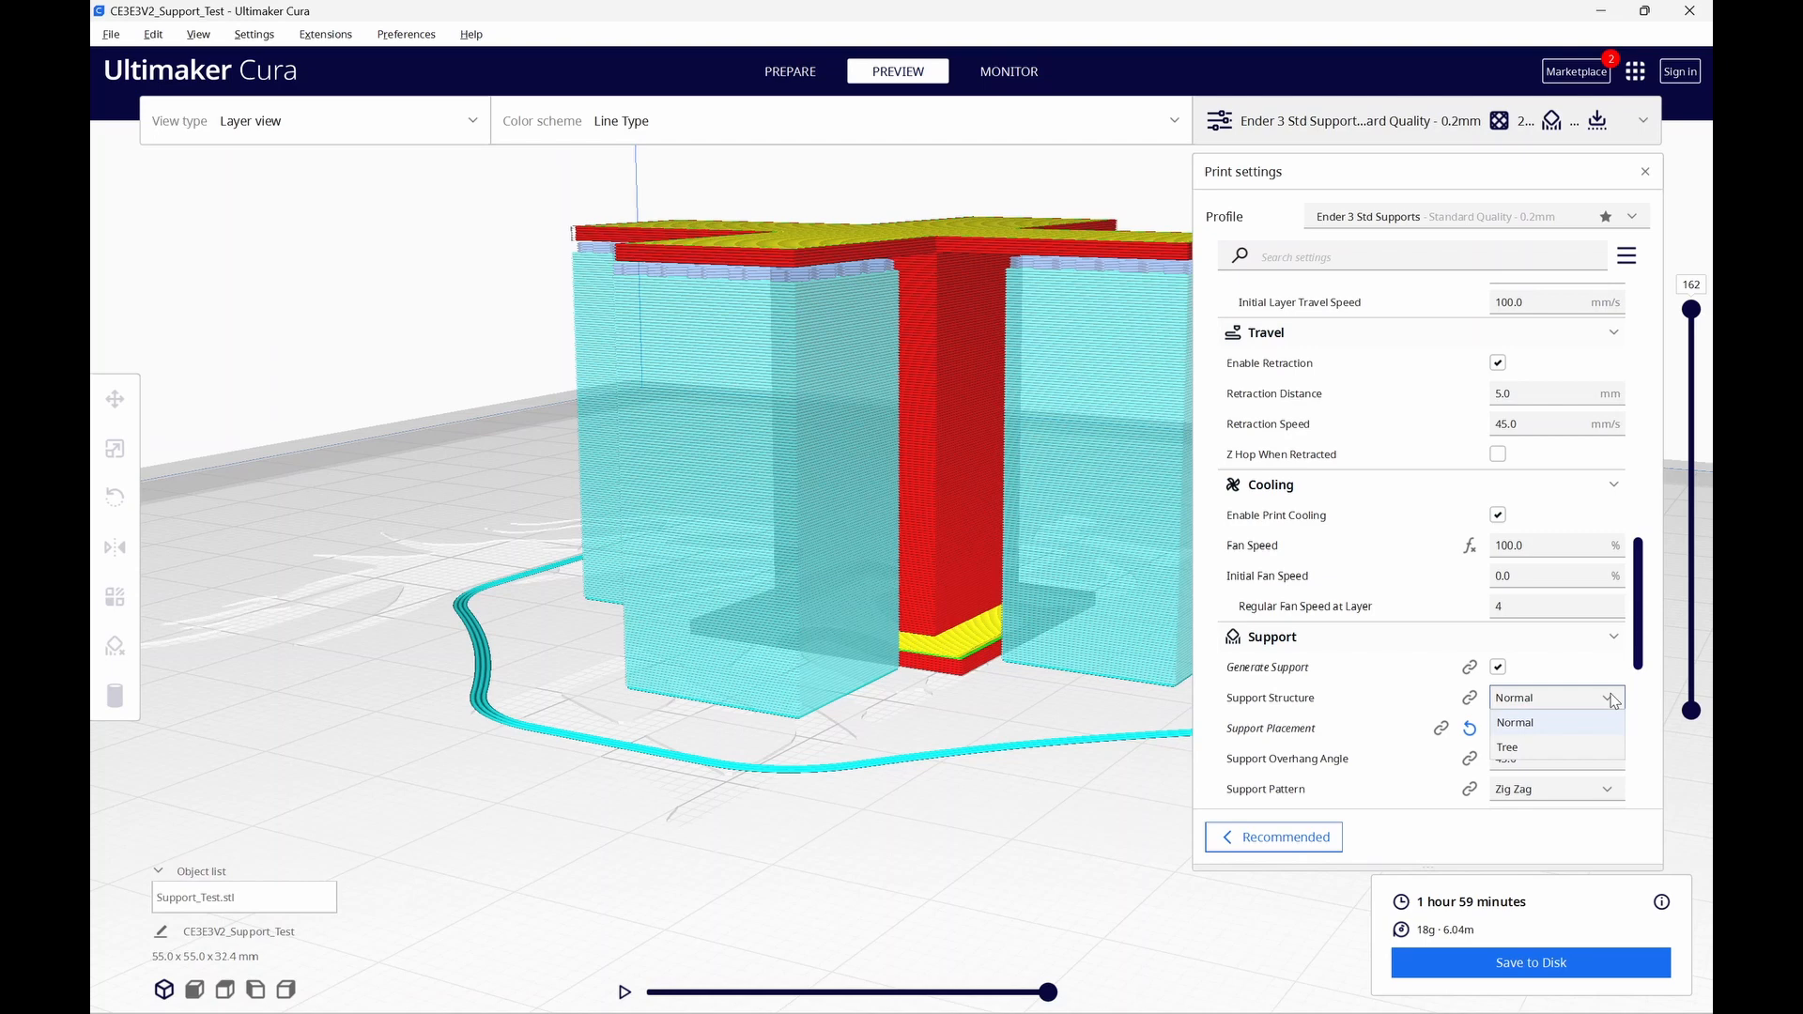
left_click(1506, 748)
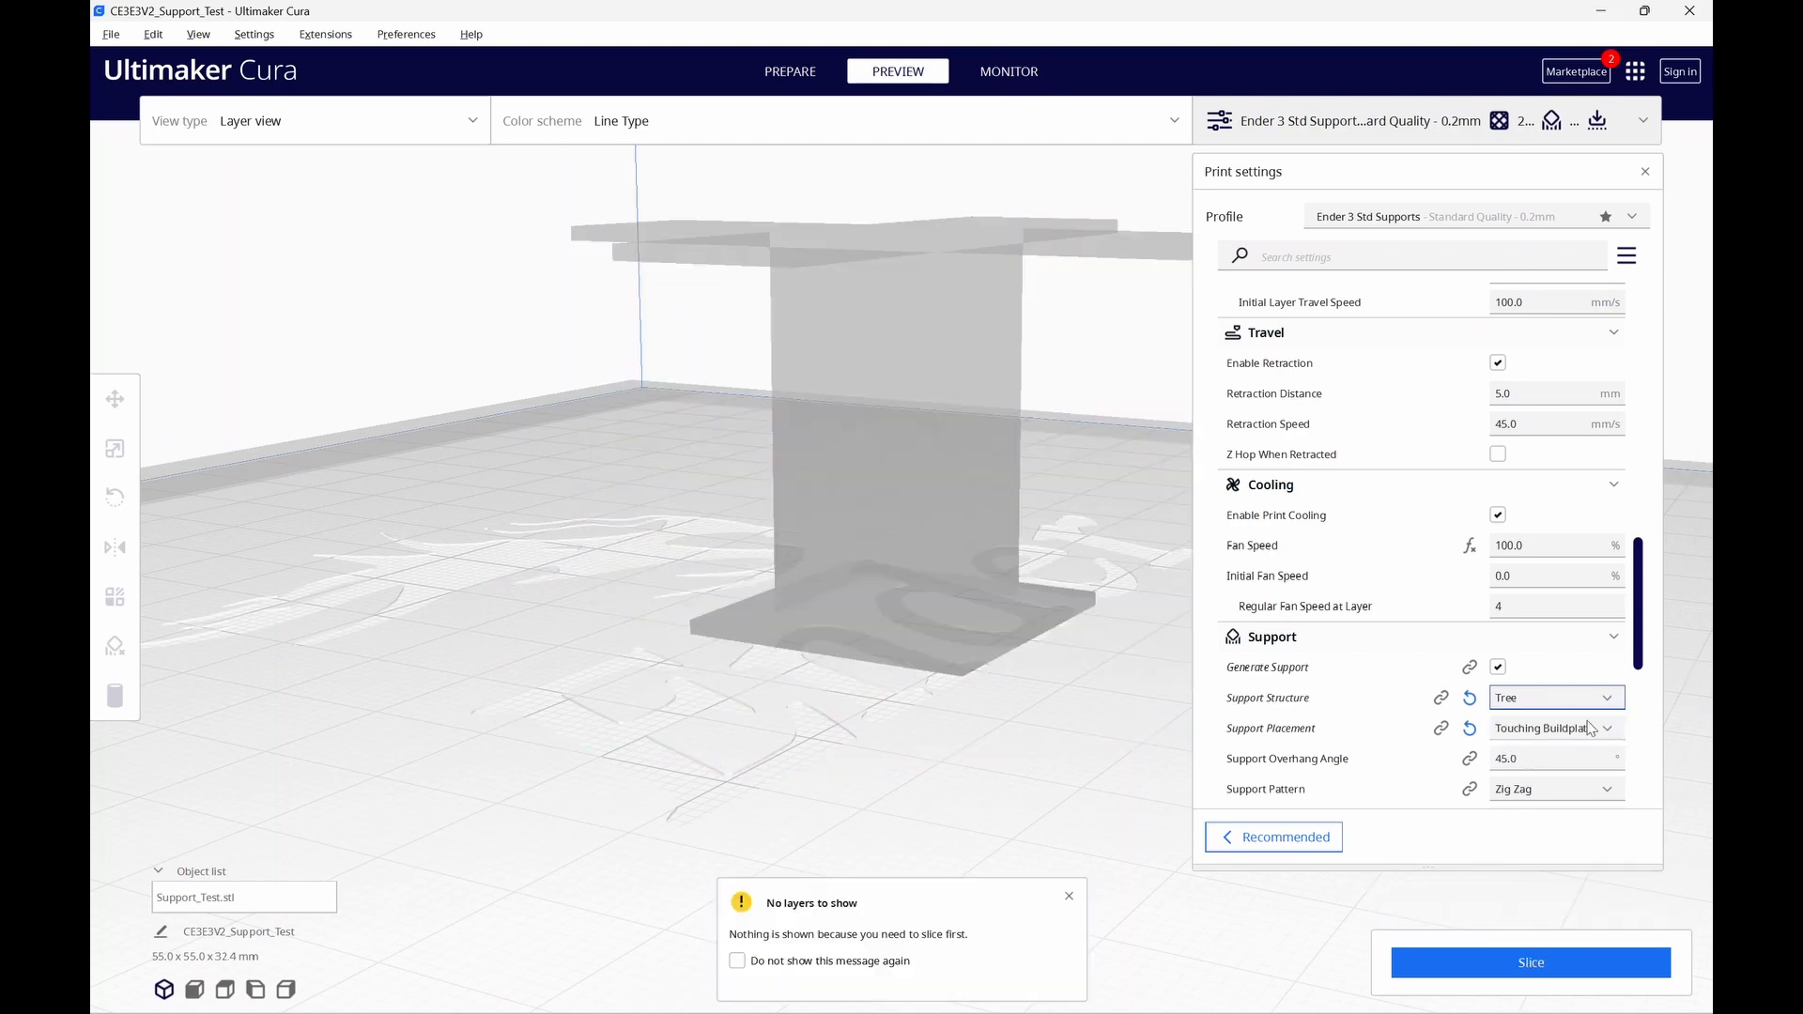
left_click(1556, 729)
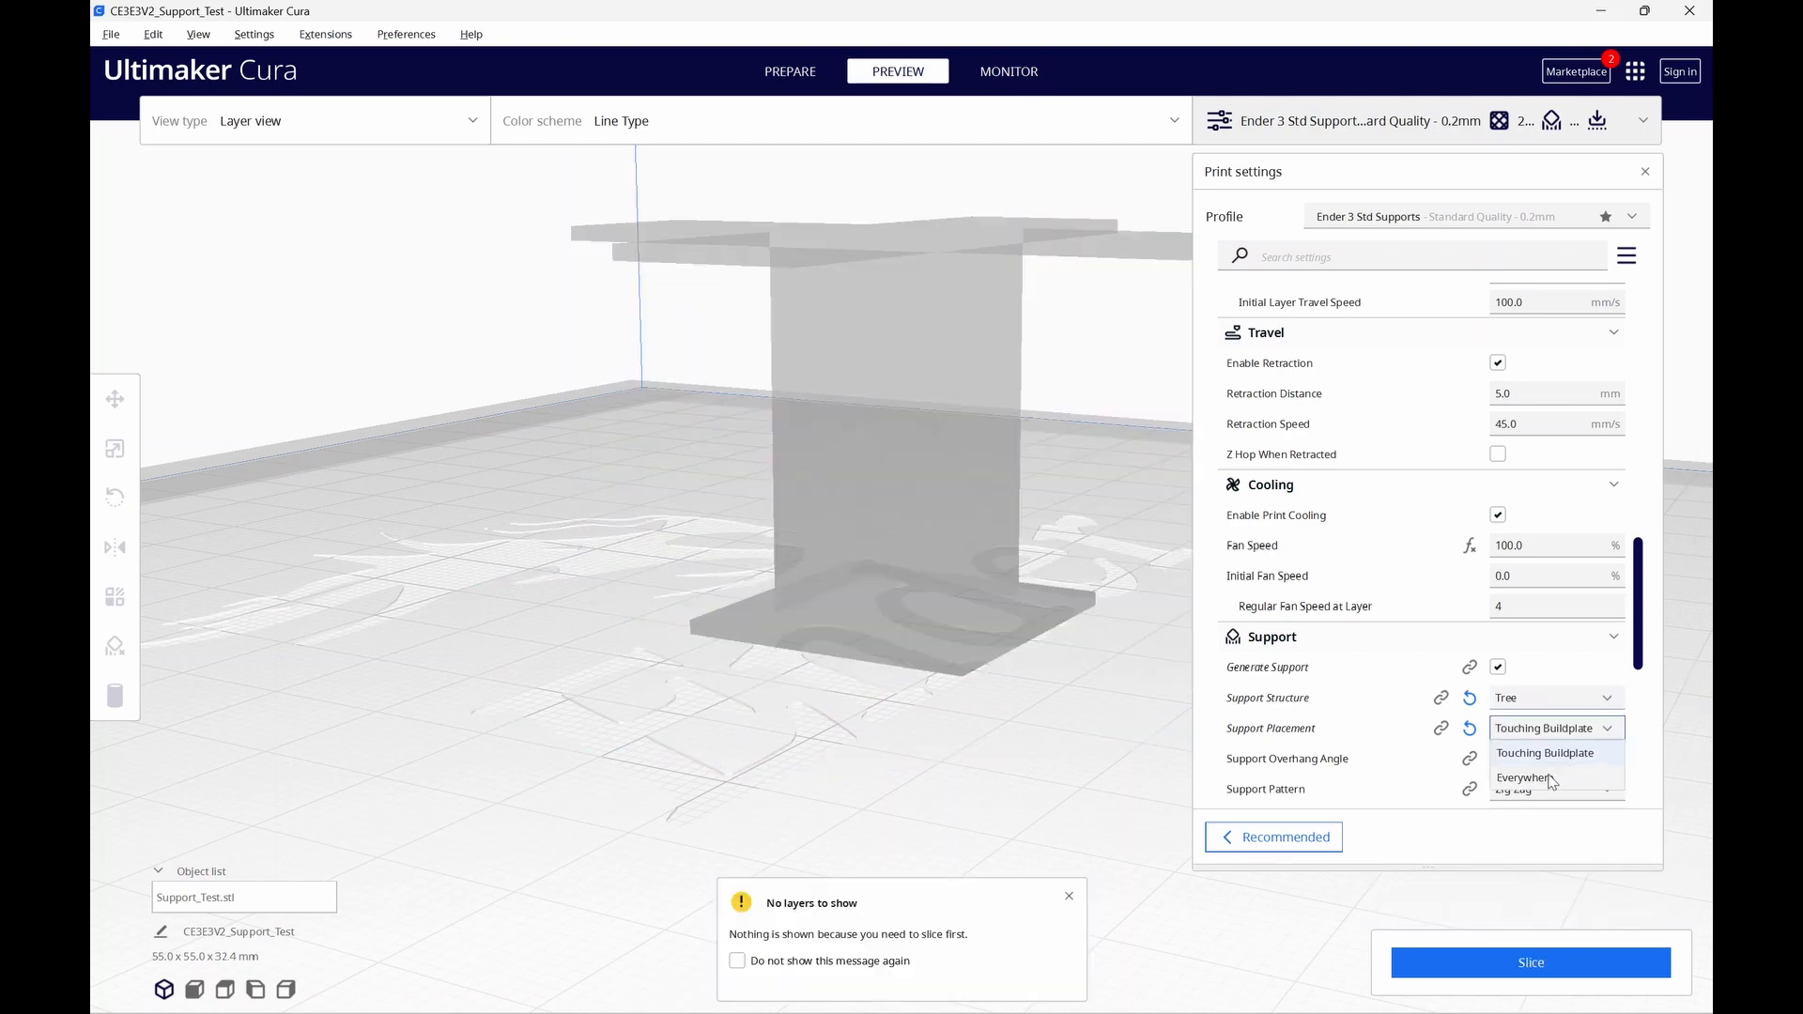
left_click(1526, 778)
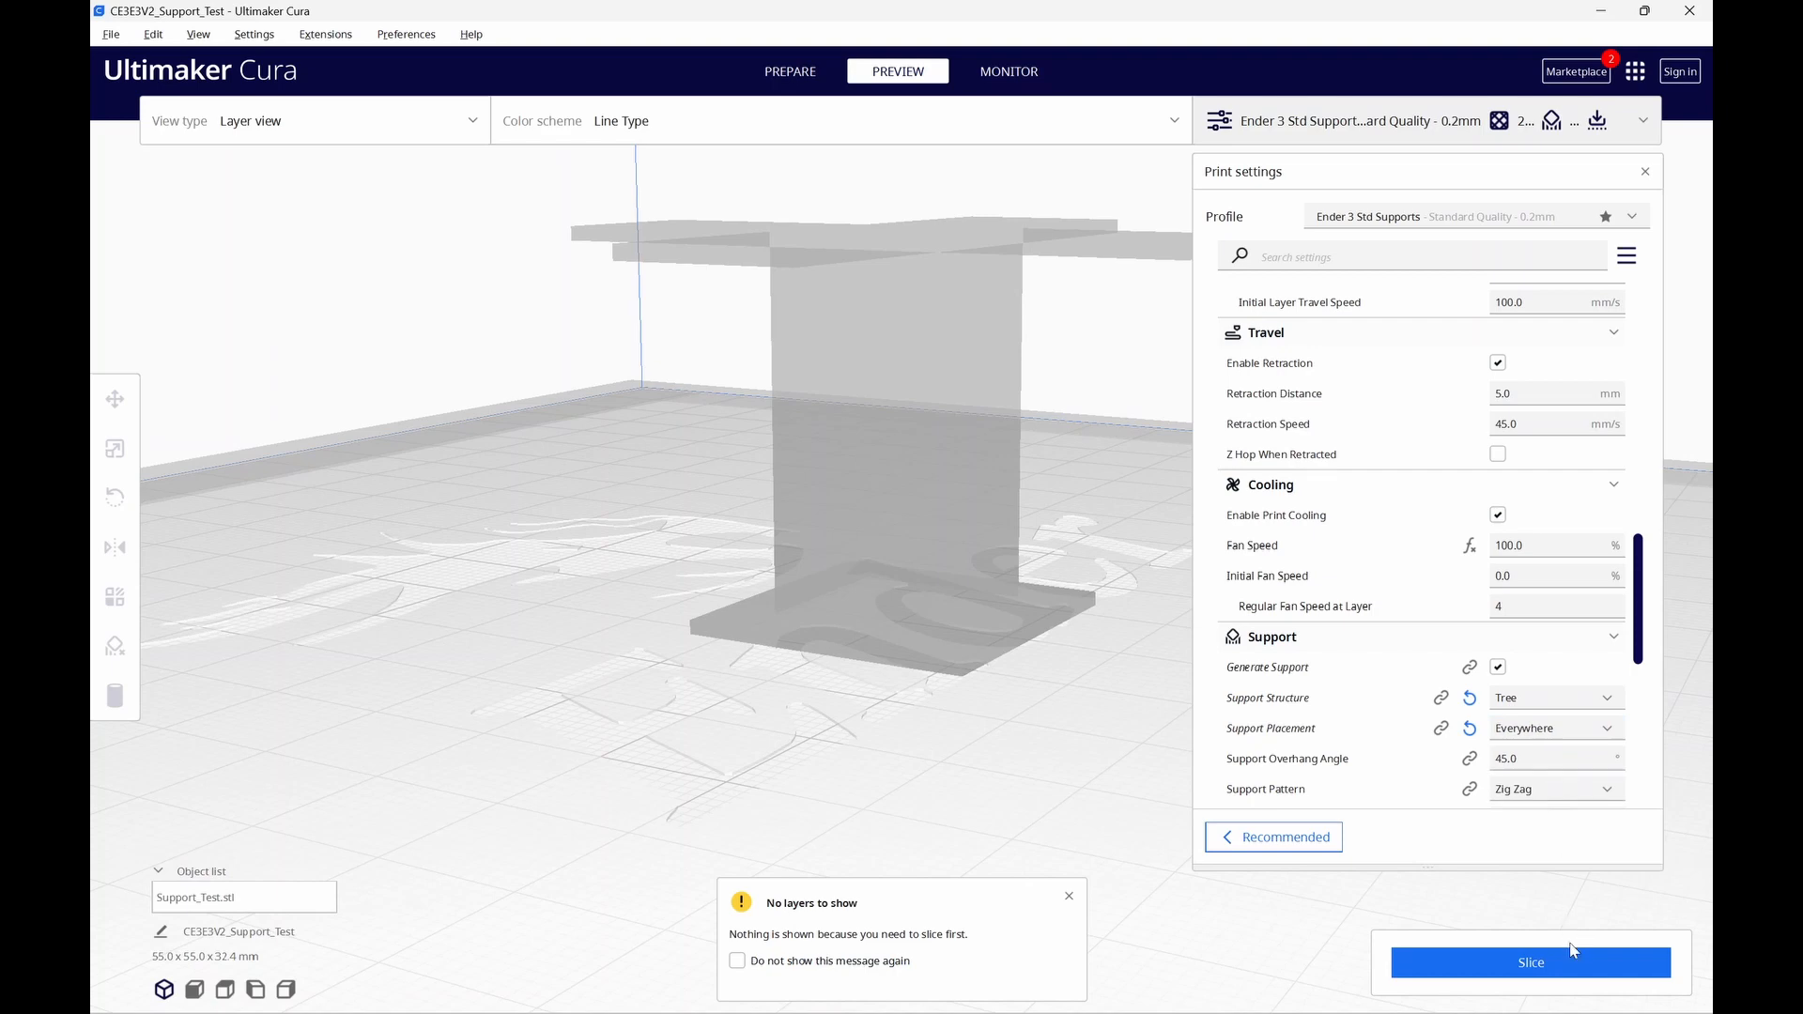
left_click(1531, 962)
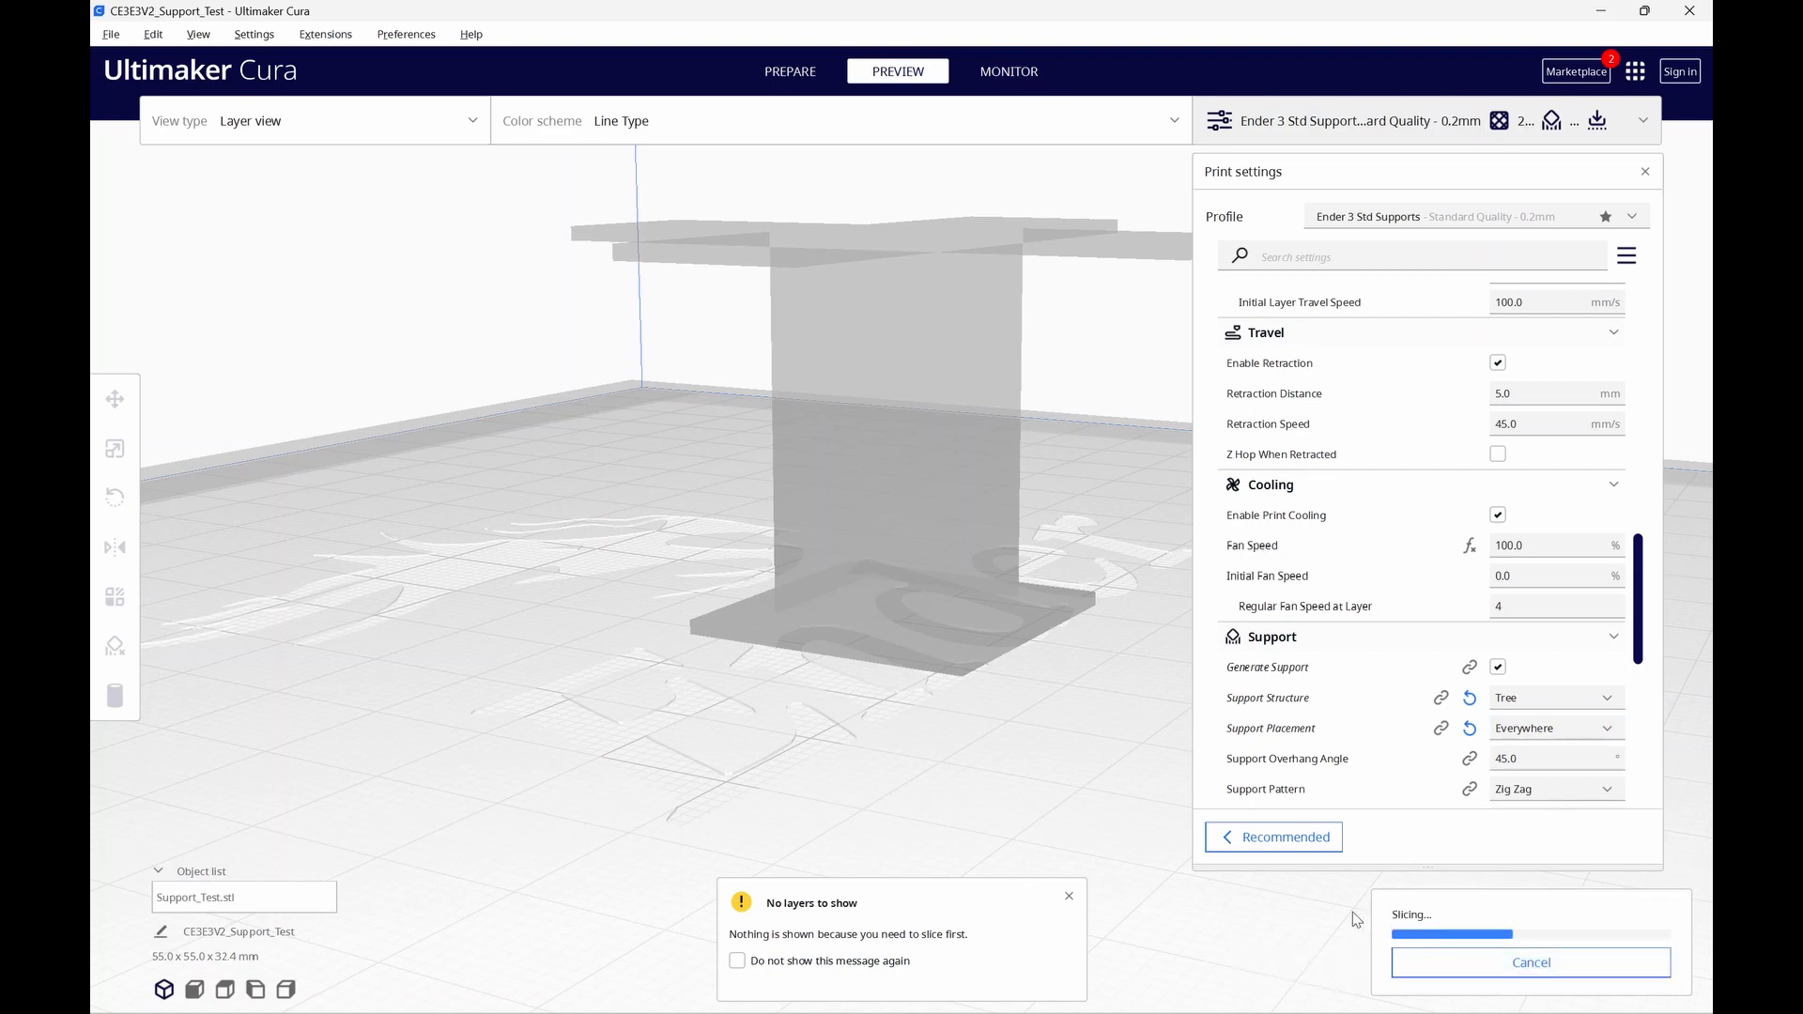
mouse_move(1300, 943)
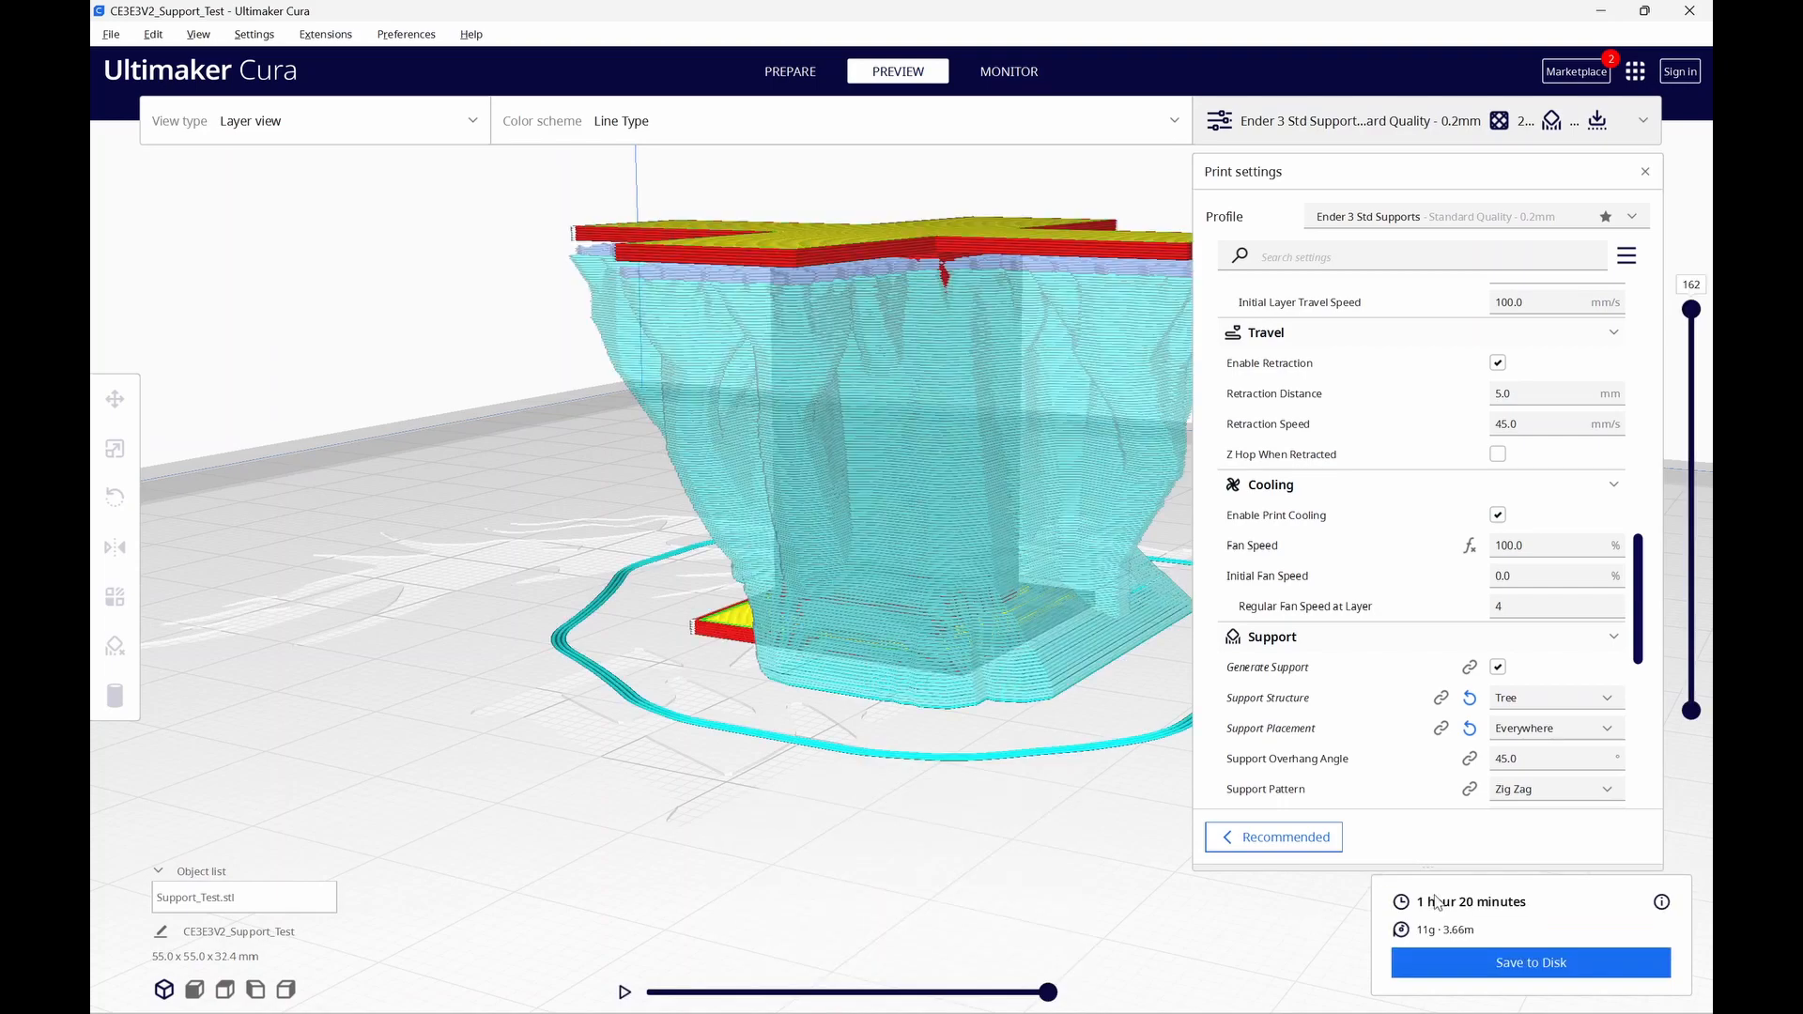
mouse_move(1041, 748)
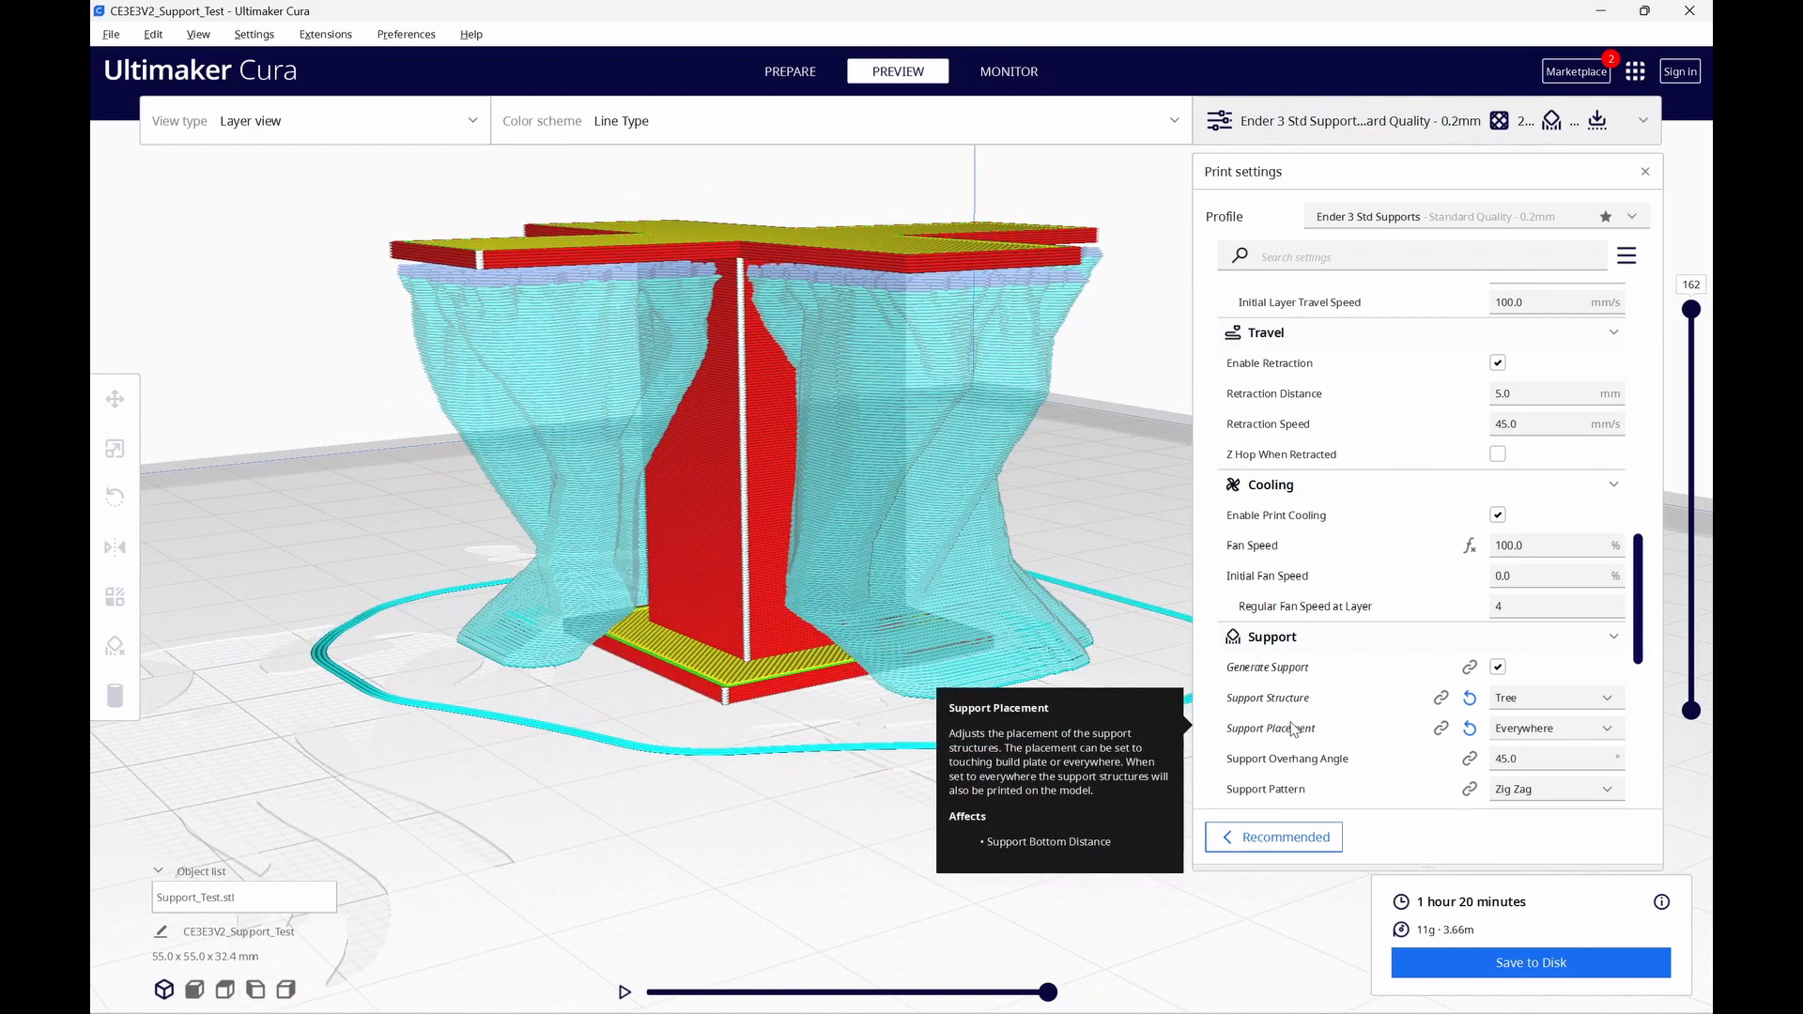
mouse_move(1118, 811)
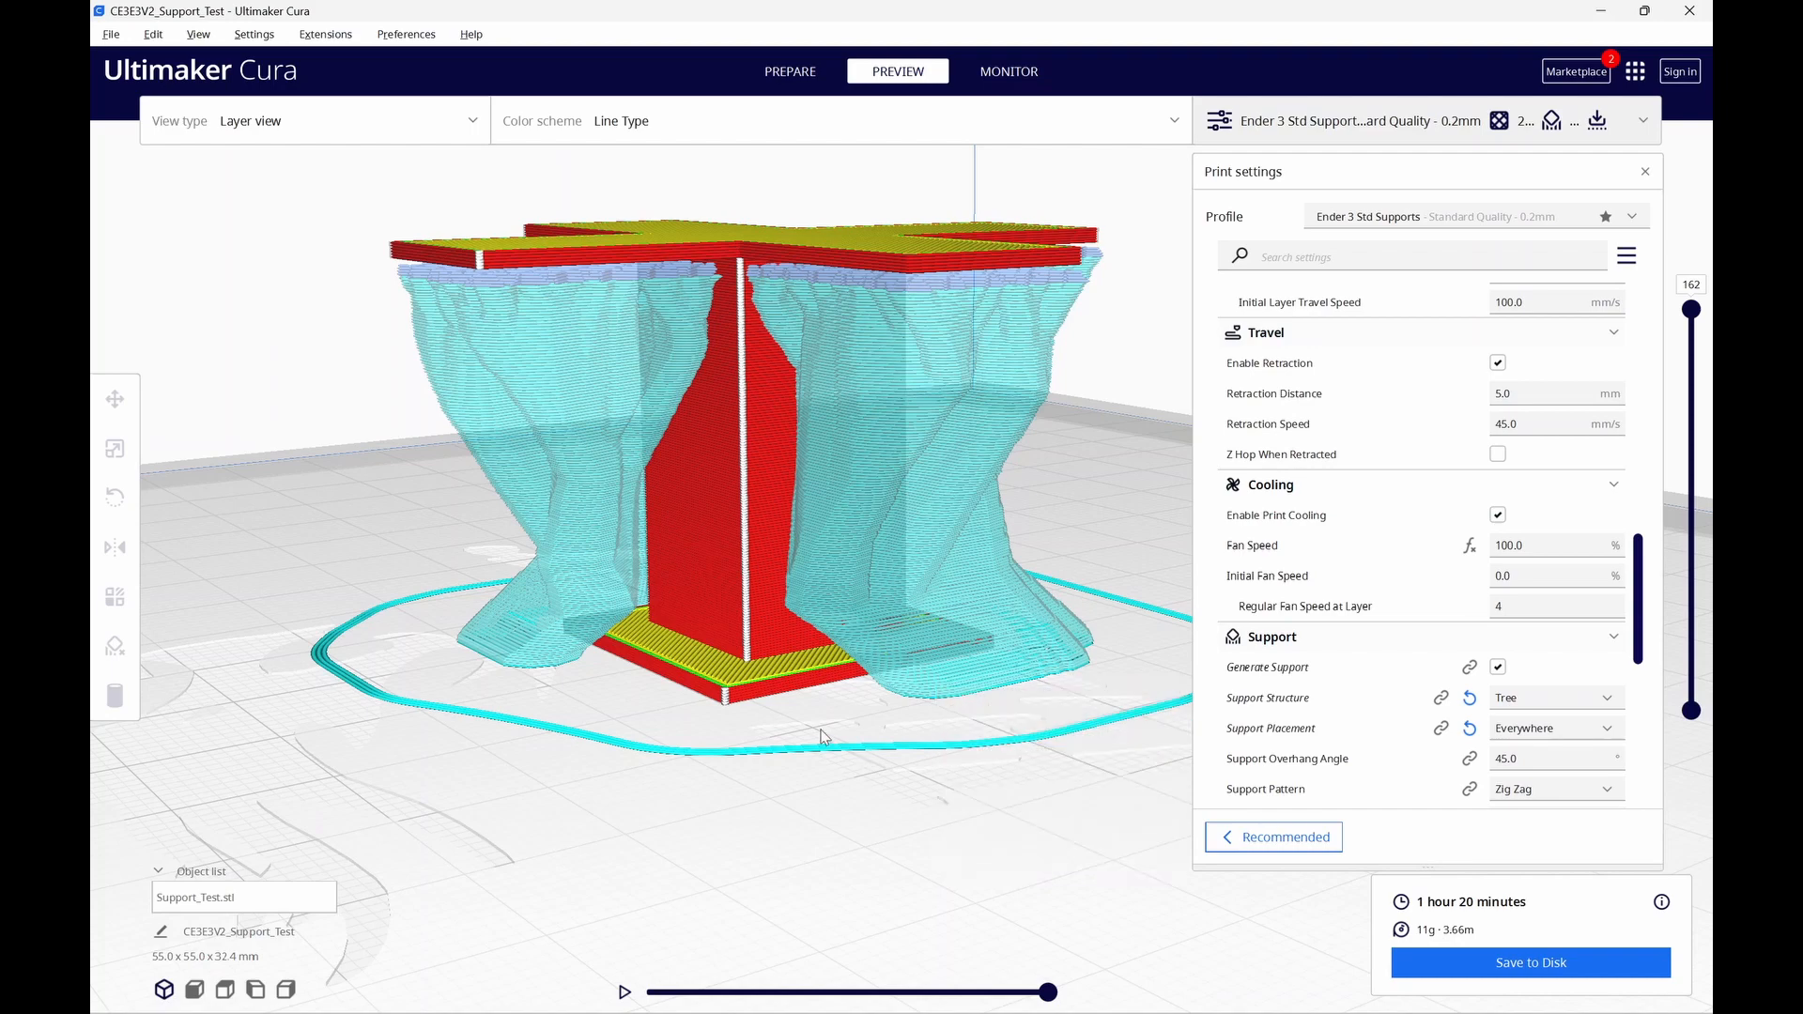
left_click_drag(823, 737, 965, 725)
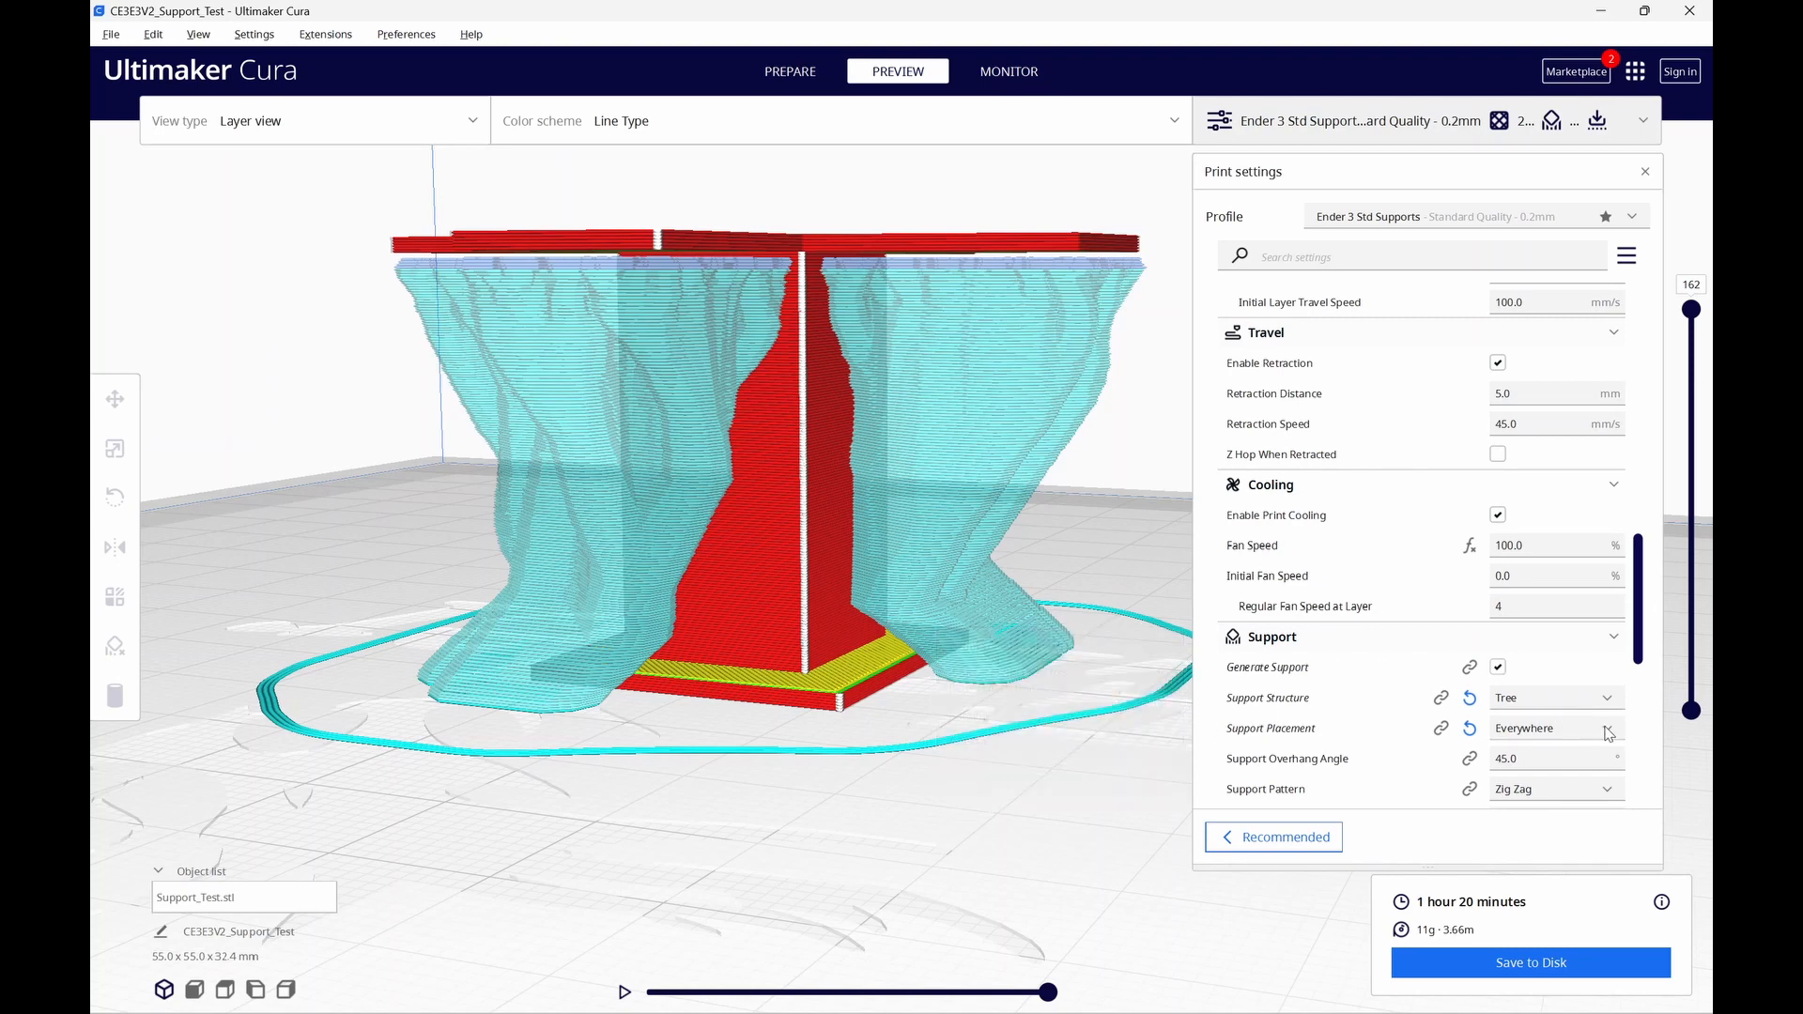
Set Support Placement back to Touching Buildplate and re-slice with tree supports kept.
left_click(1557, 729)
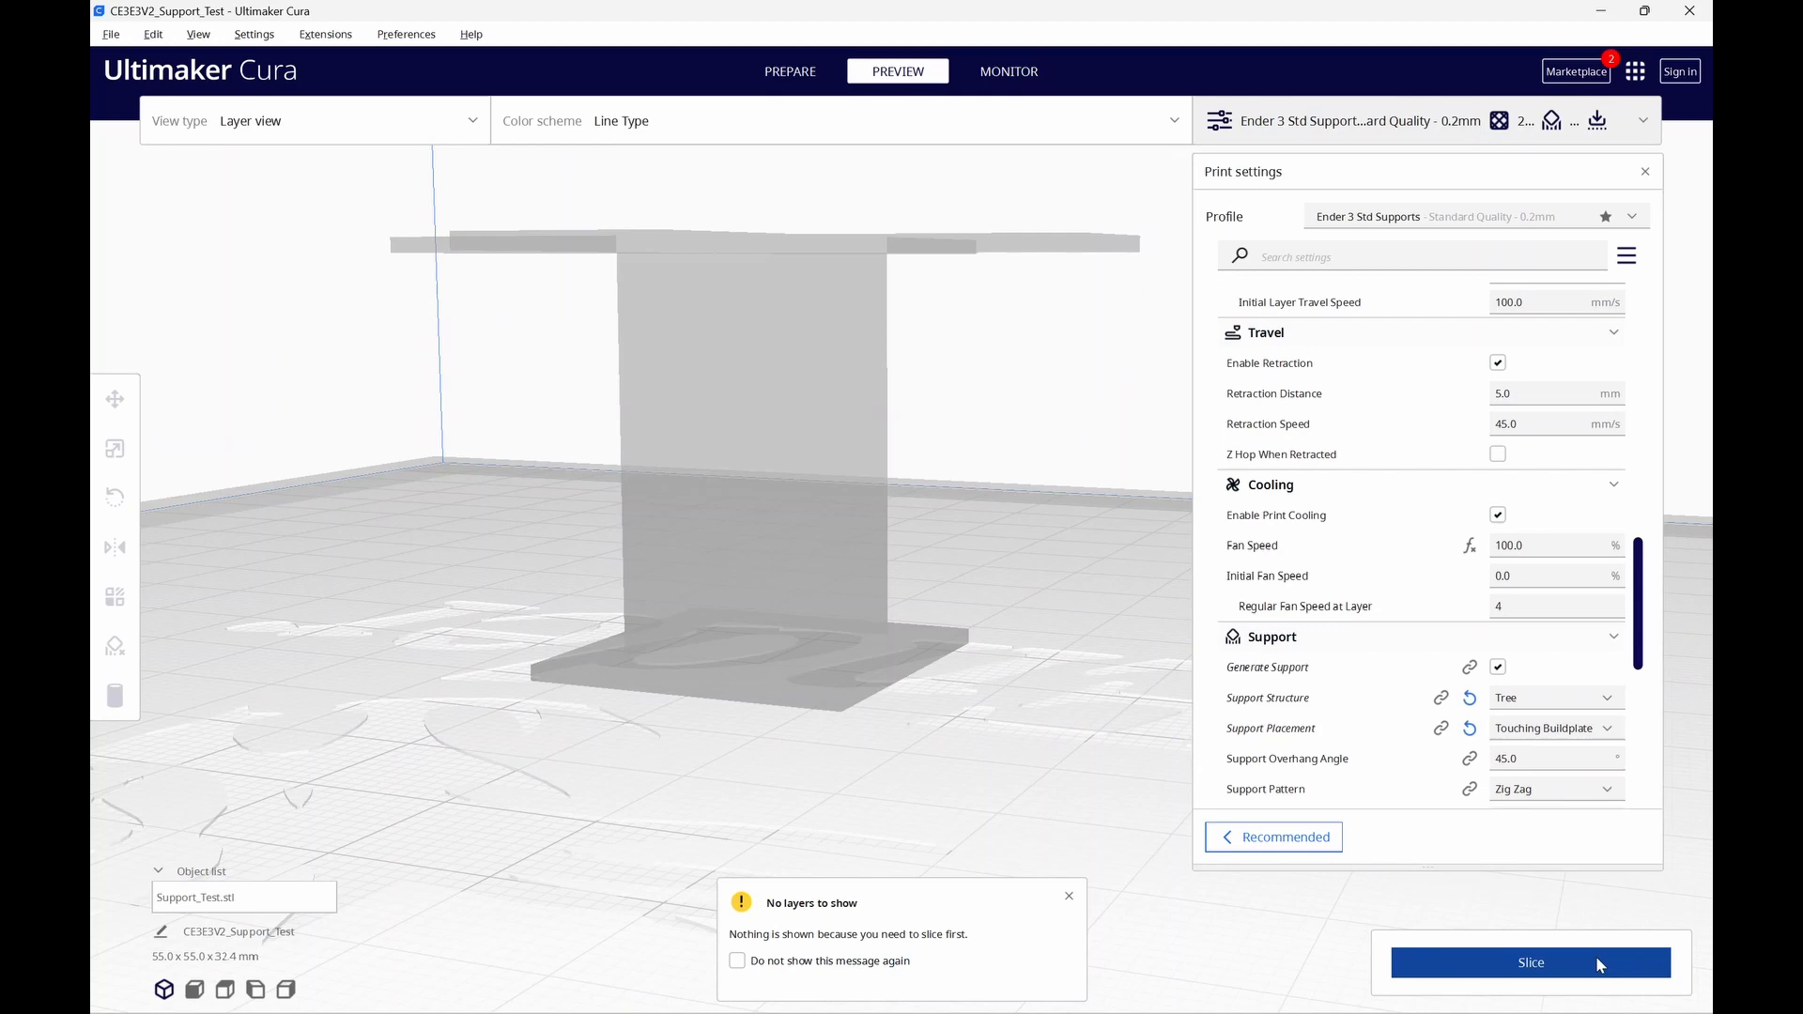
left_click(1531, 962)
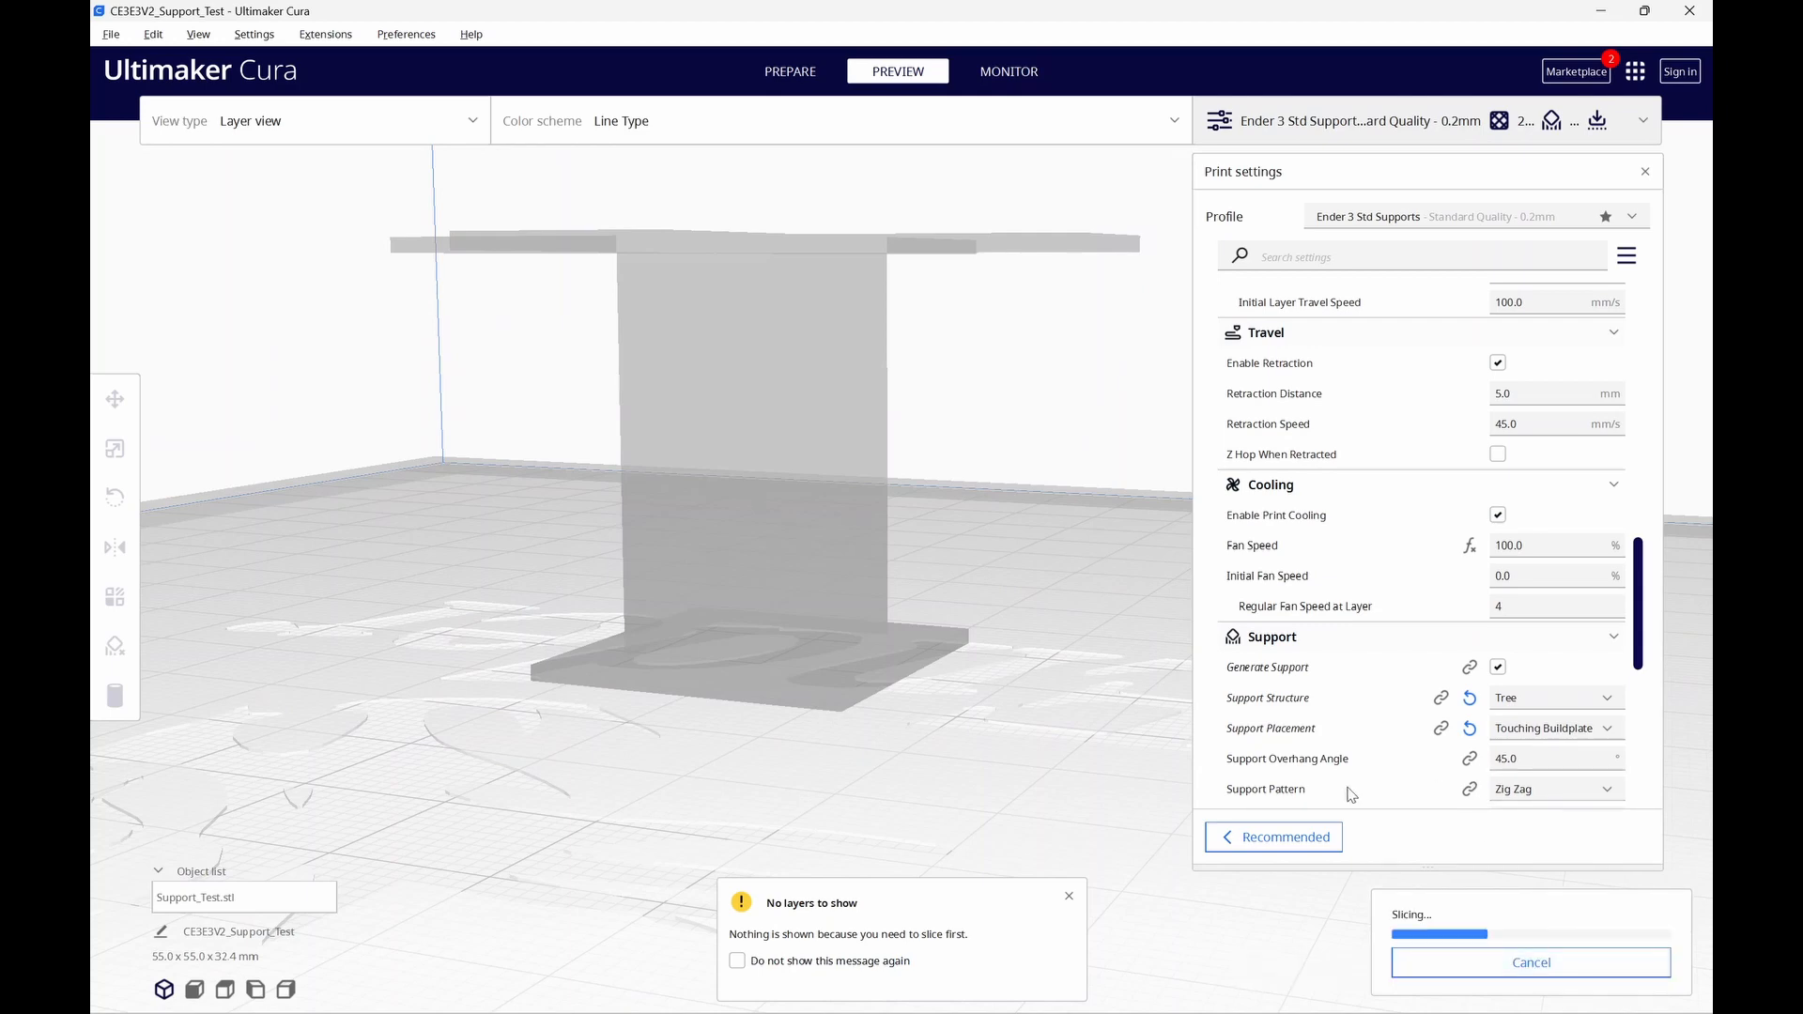
mouse_move(1081, 793)
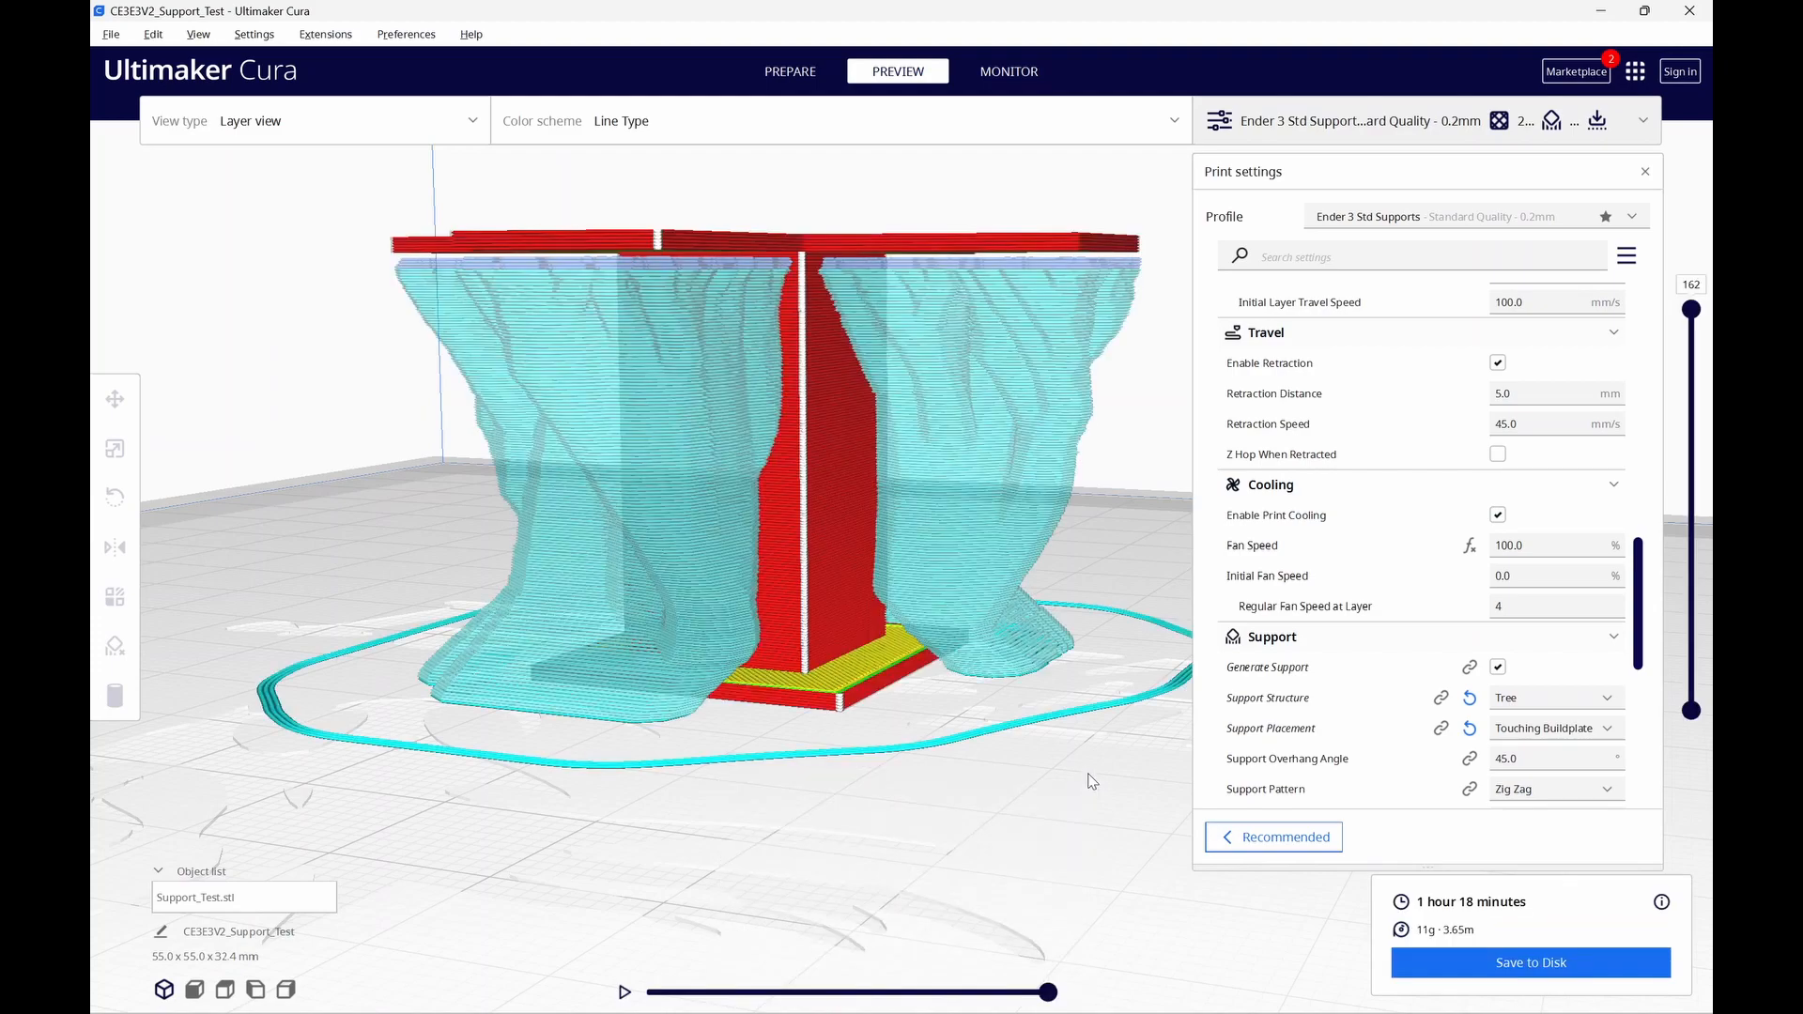
mouse_move(1101, 770)
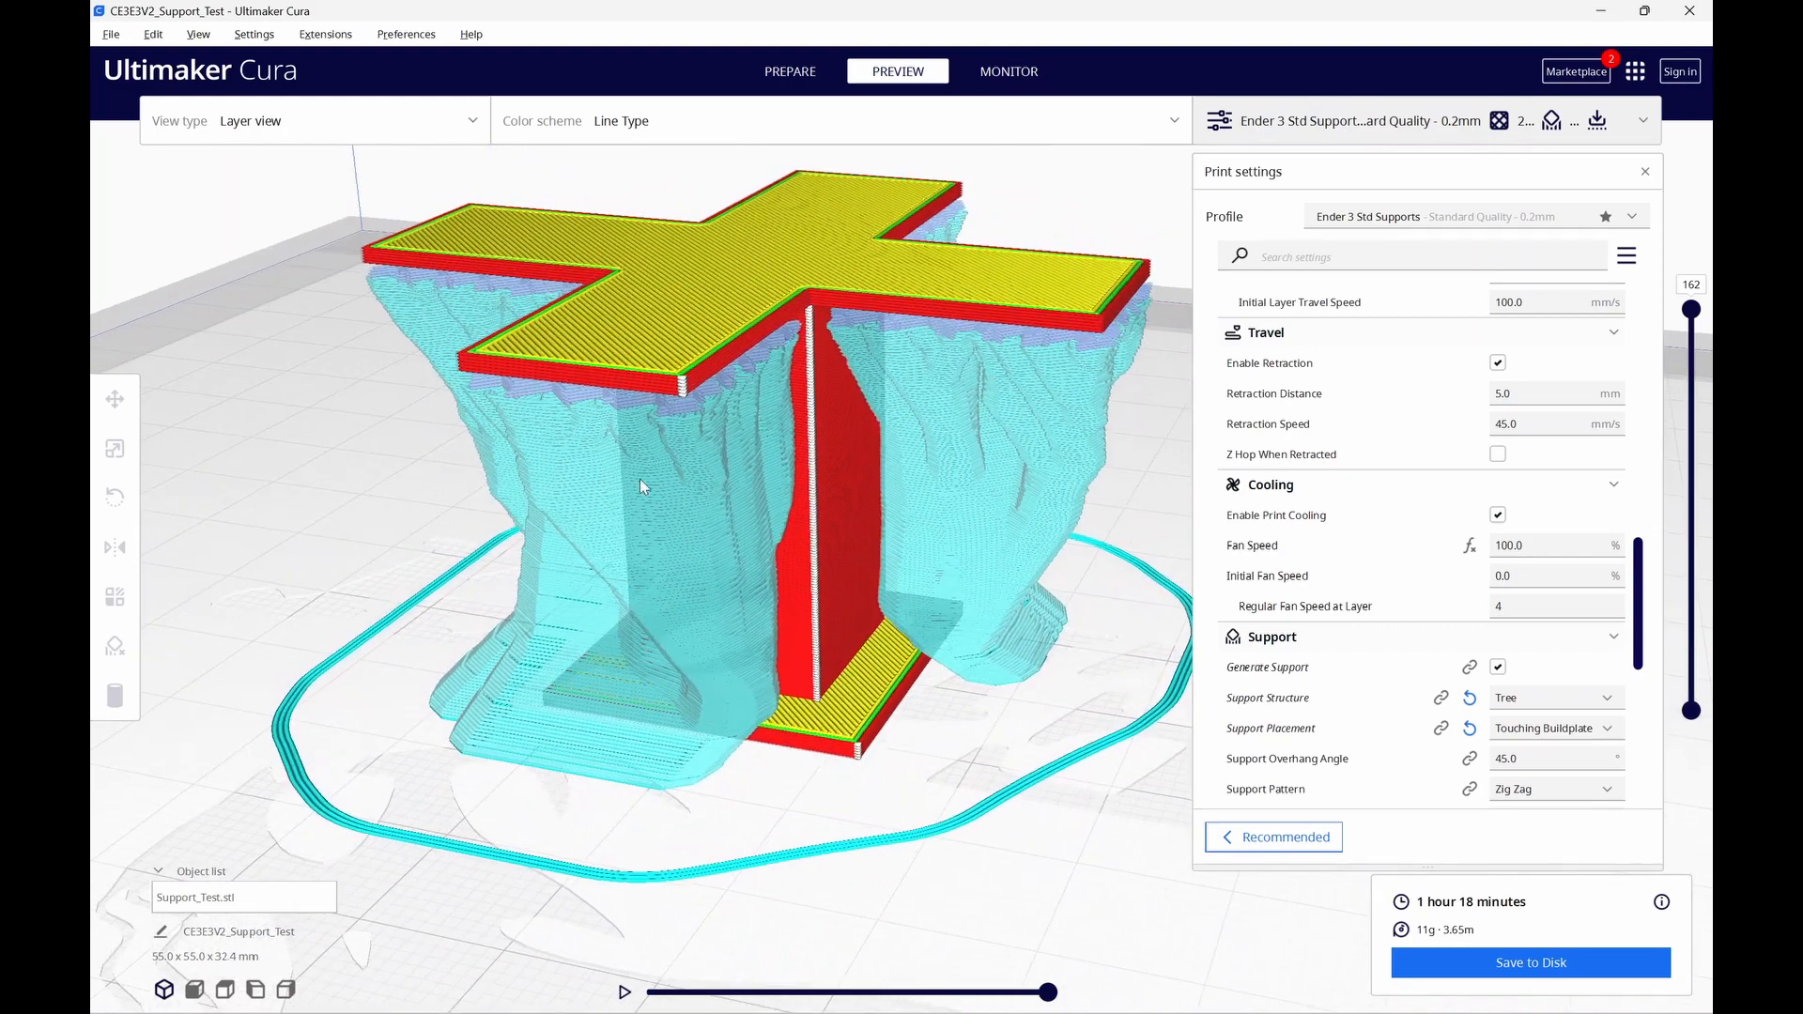
mouse_move(1634, 308)
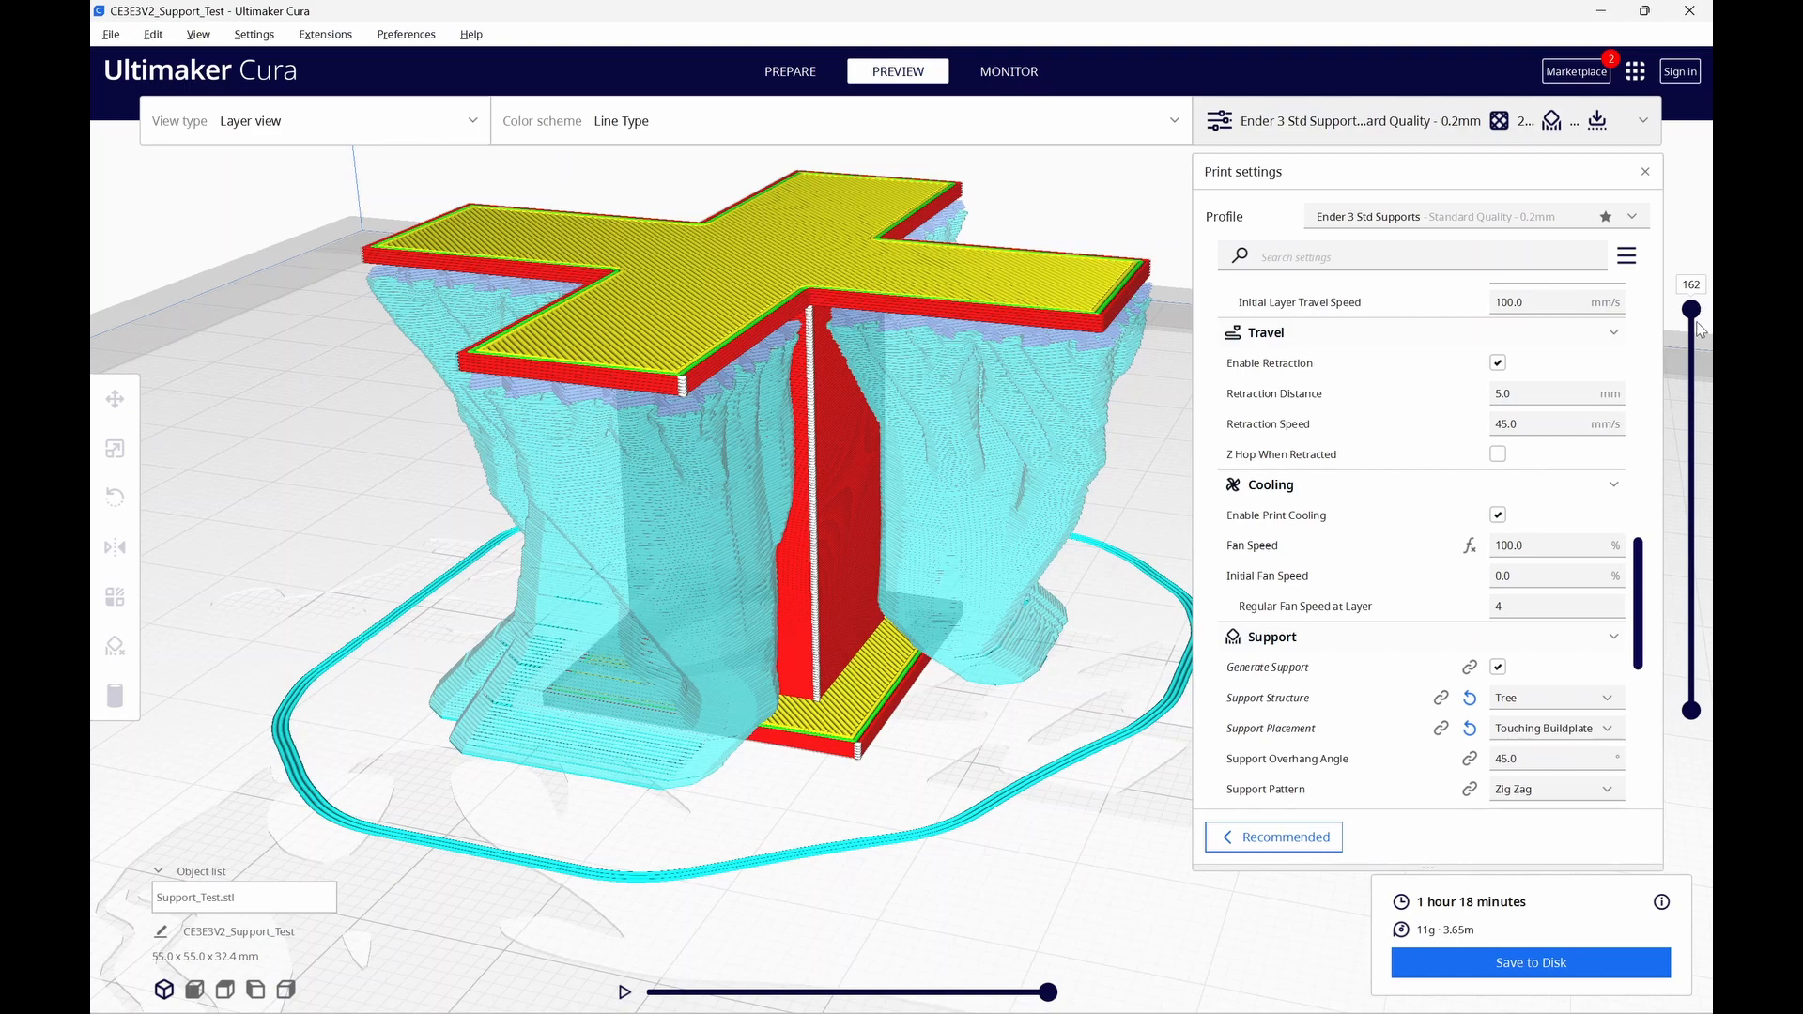
Lower the layer slider to layer 119 to expose the tree support walls.
left_click_drag(1690, 310, 1690, 313)
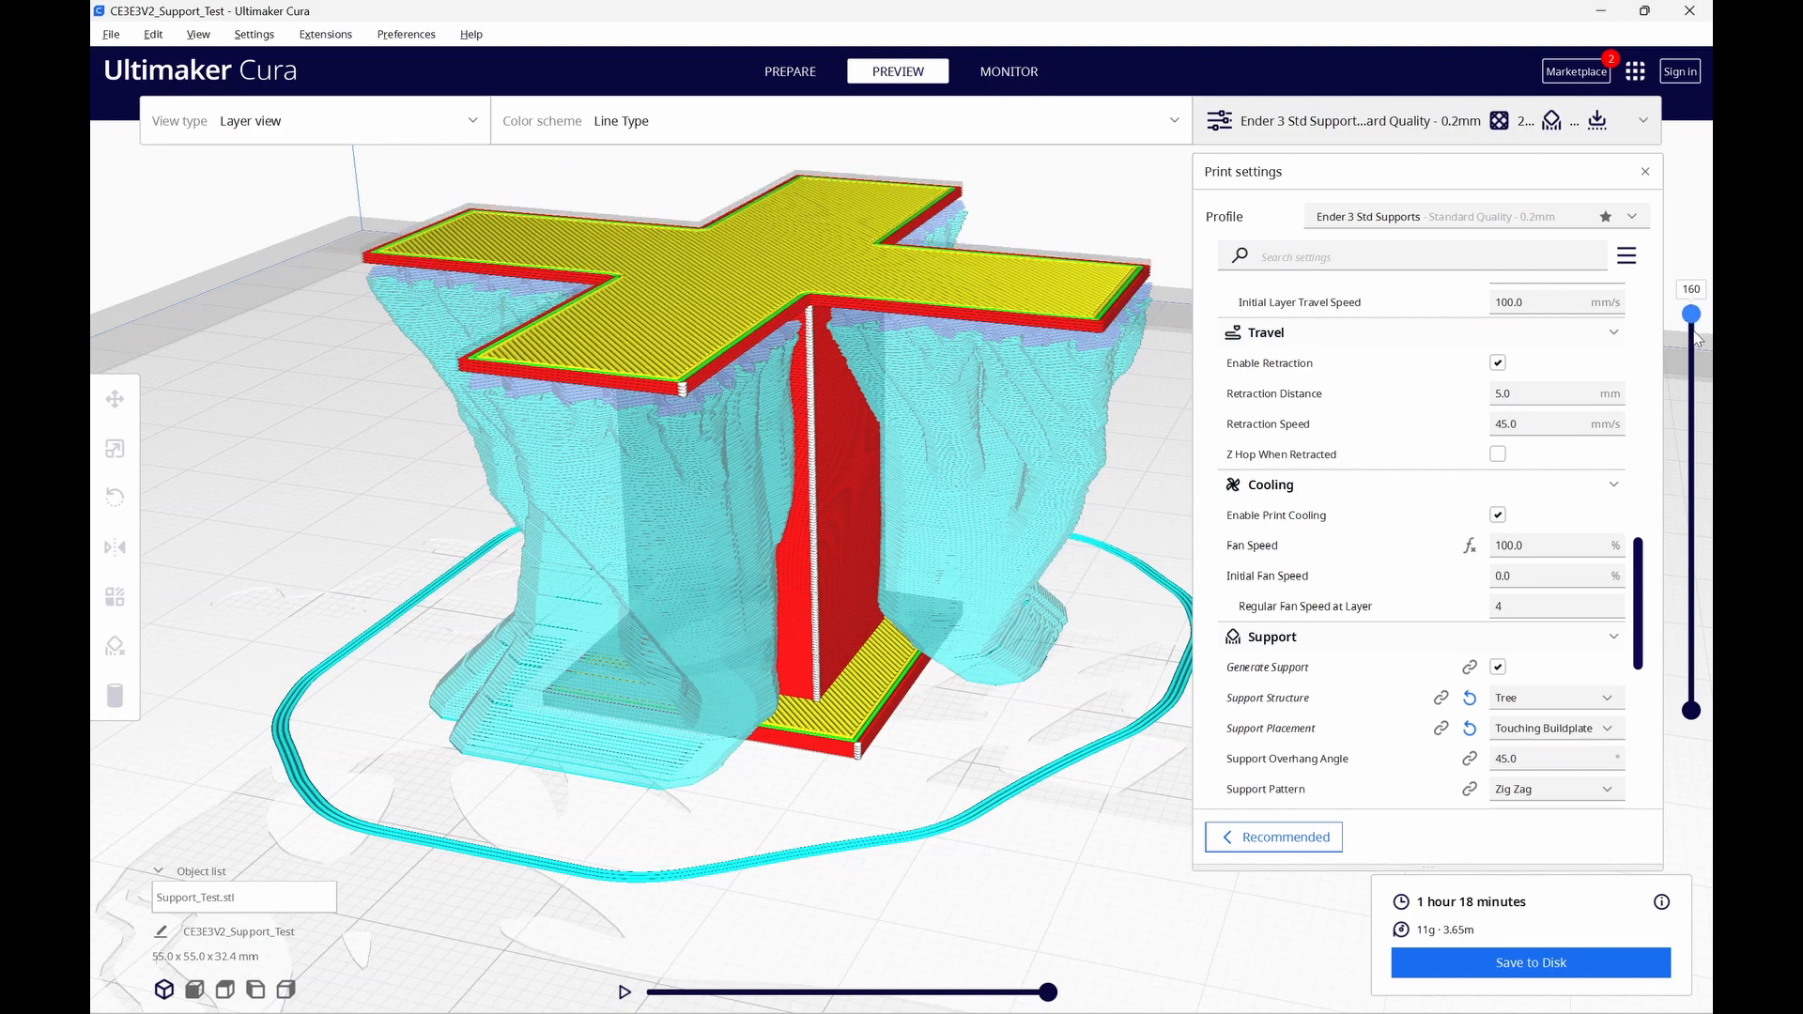
left_click_drag(1691, 313, 1691, 379)
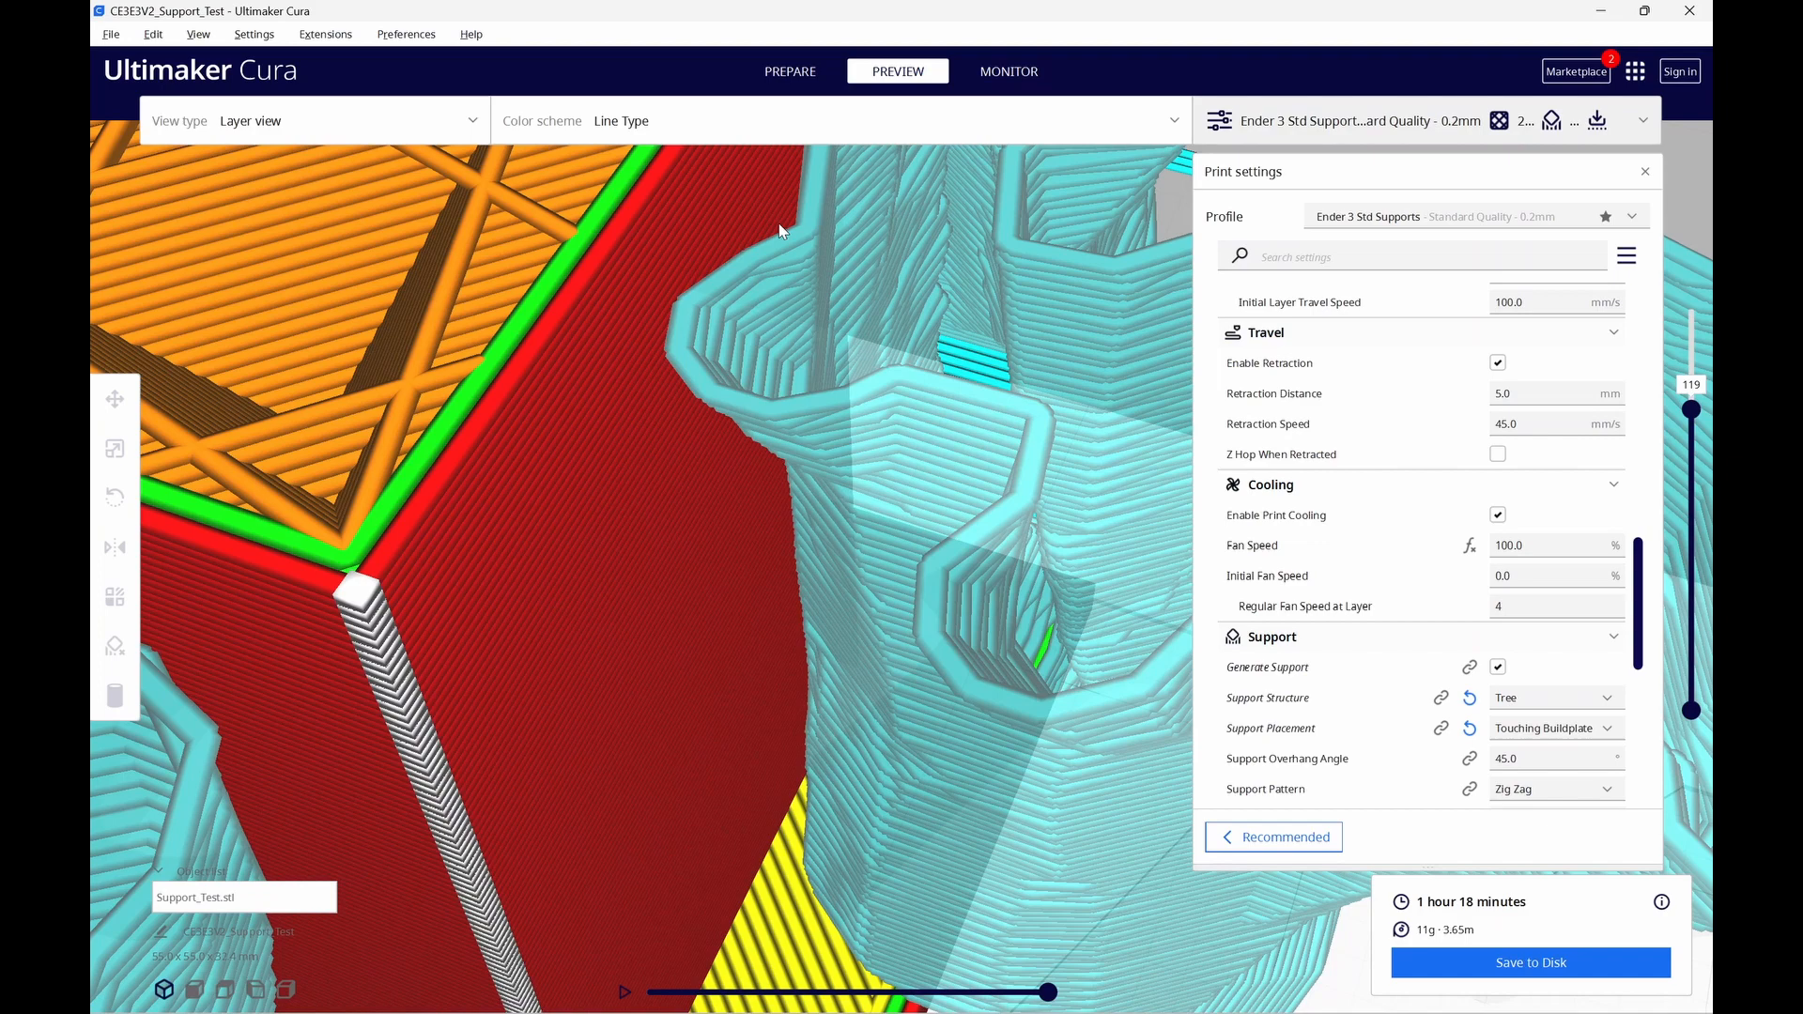
mouse_move(1020, 338)
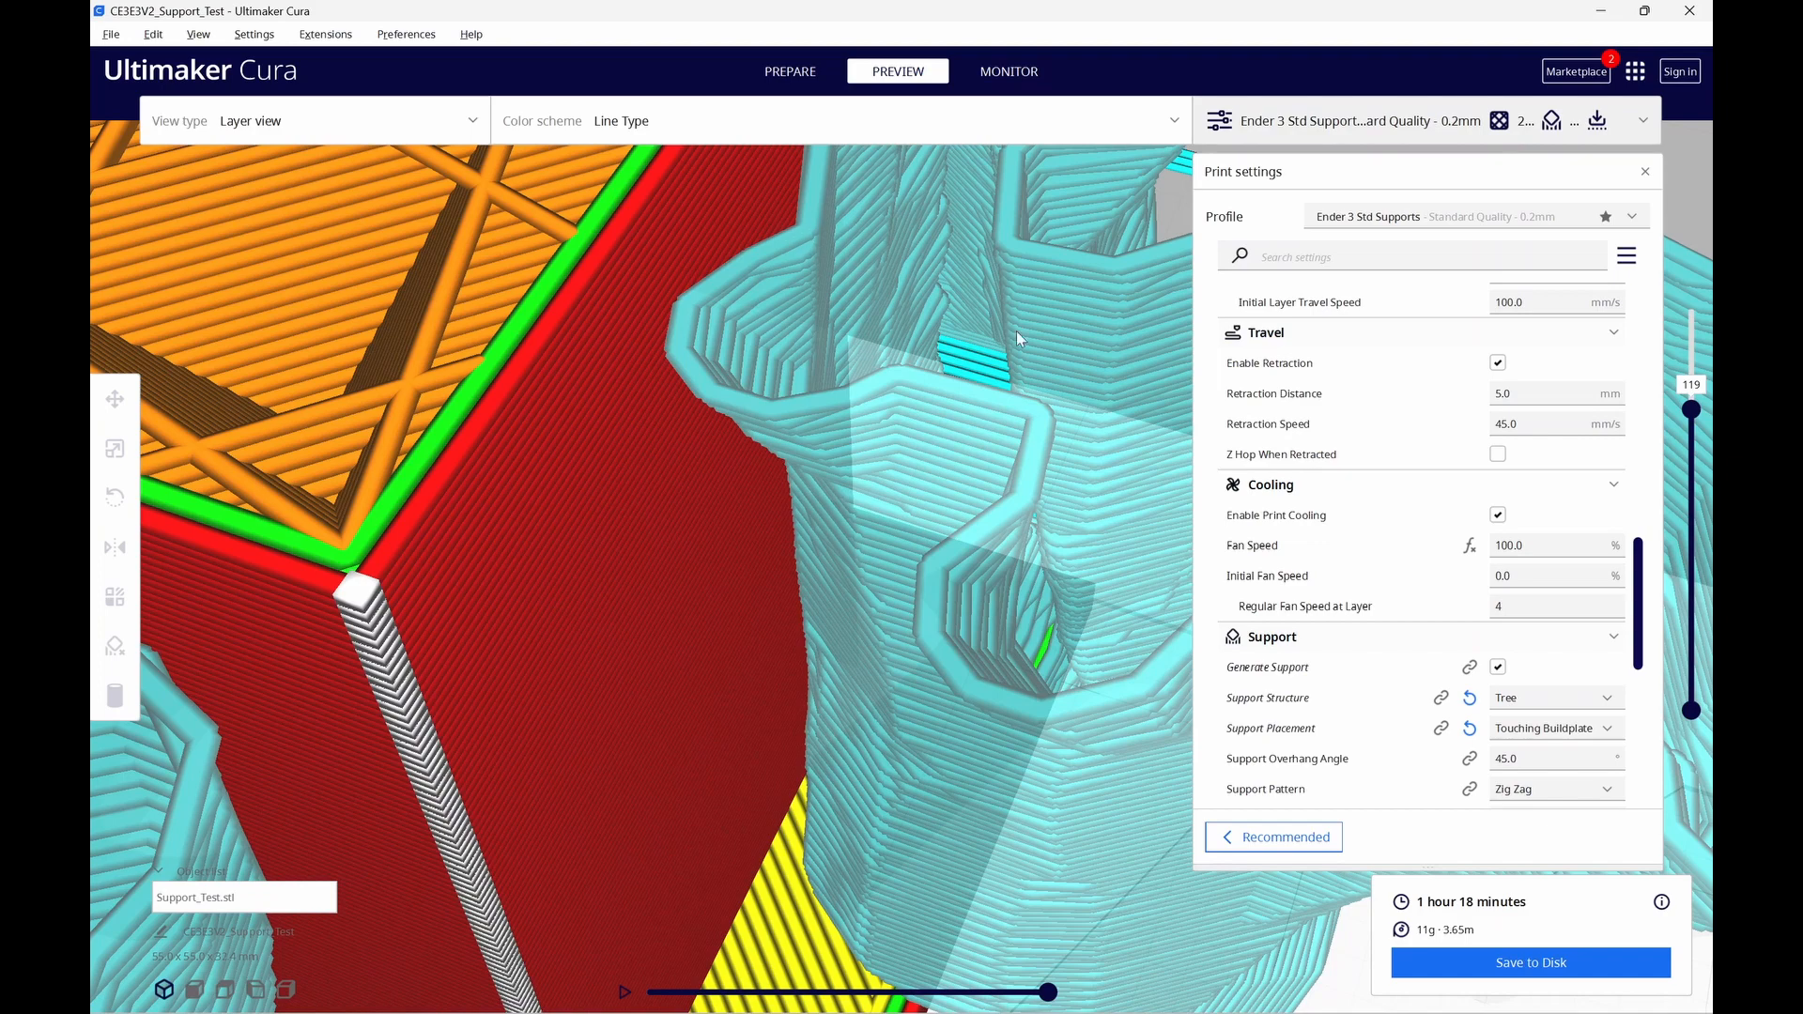
mouse_move(1017, 259)
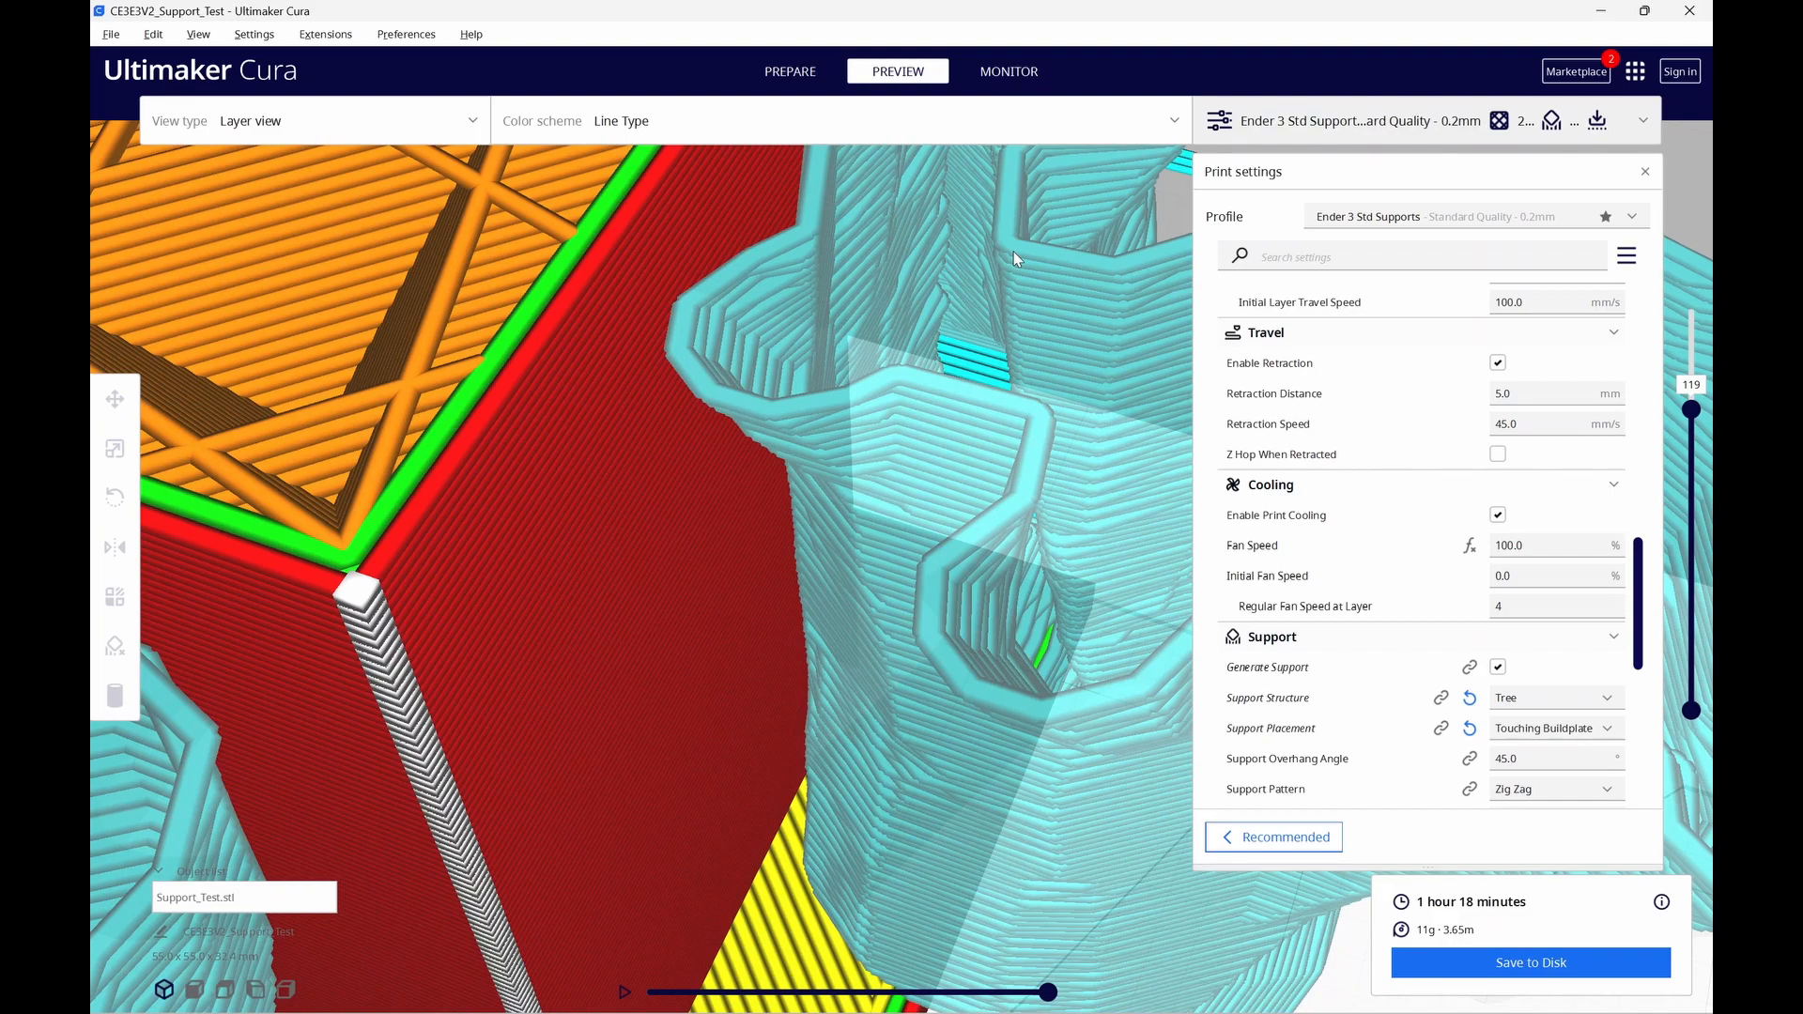
mouse_move(1005, 246)
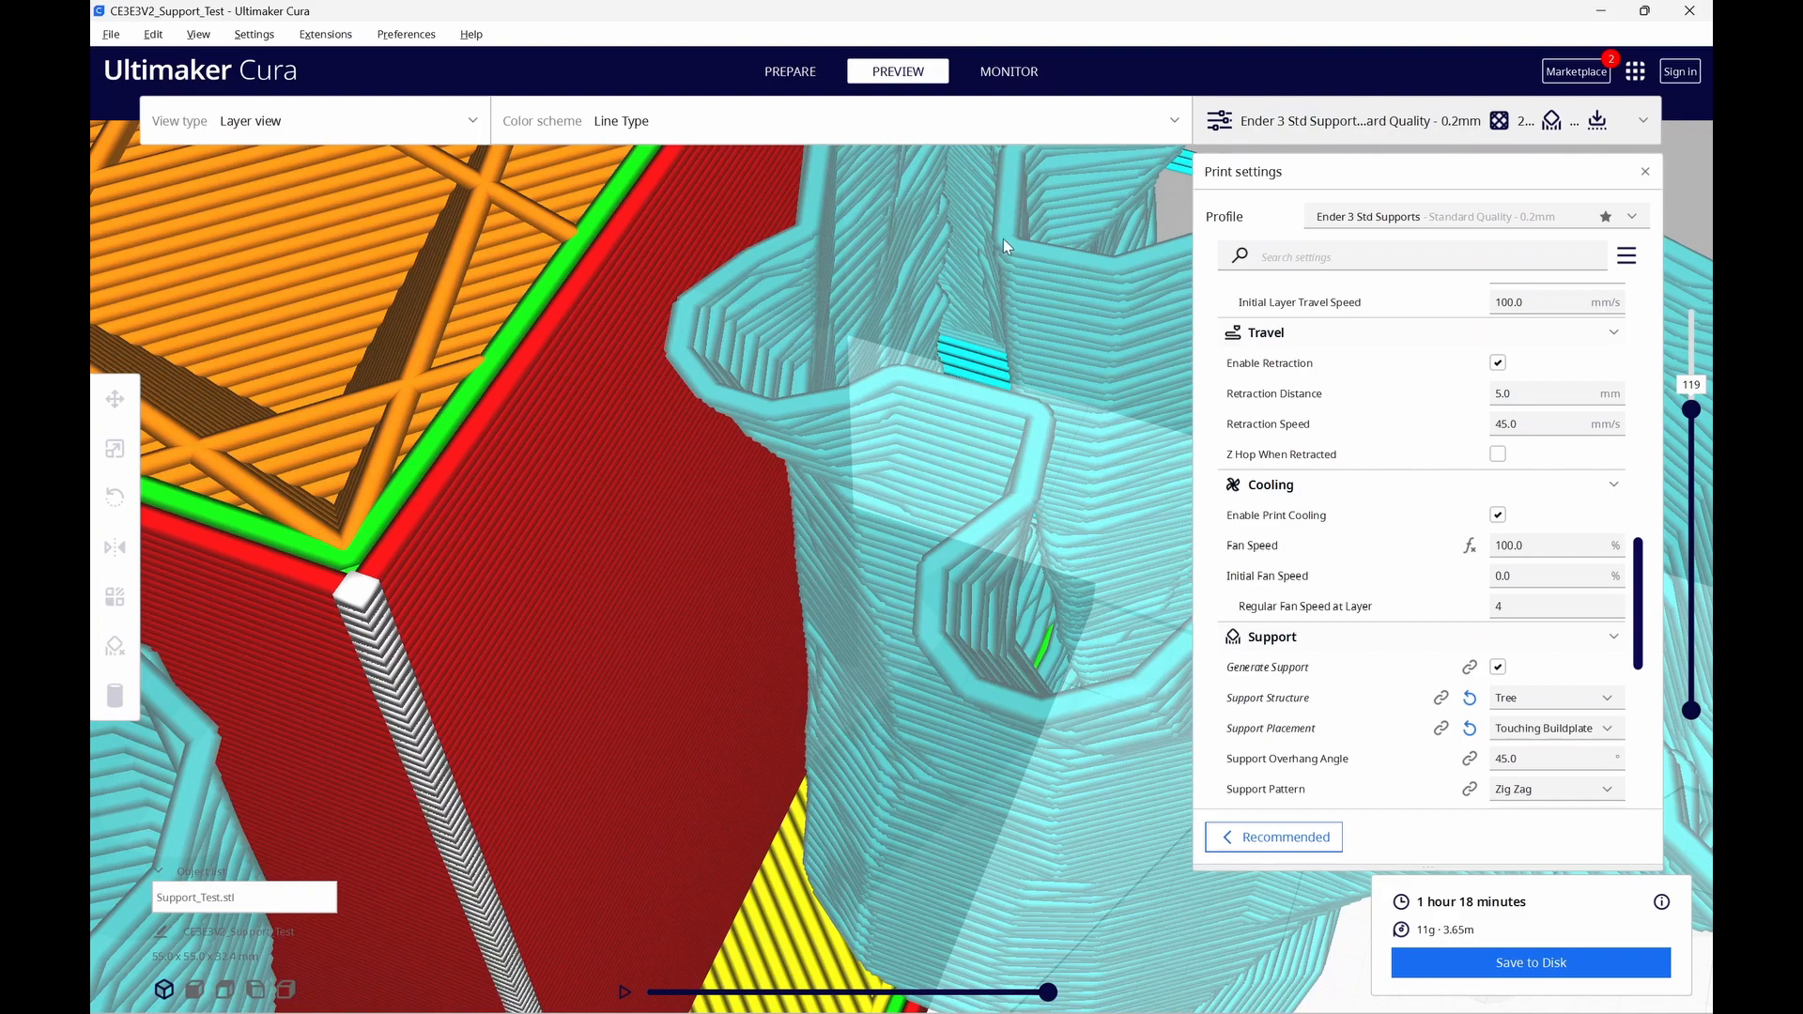